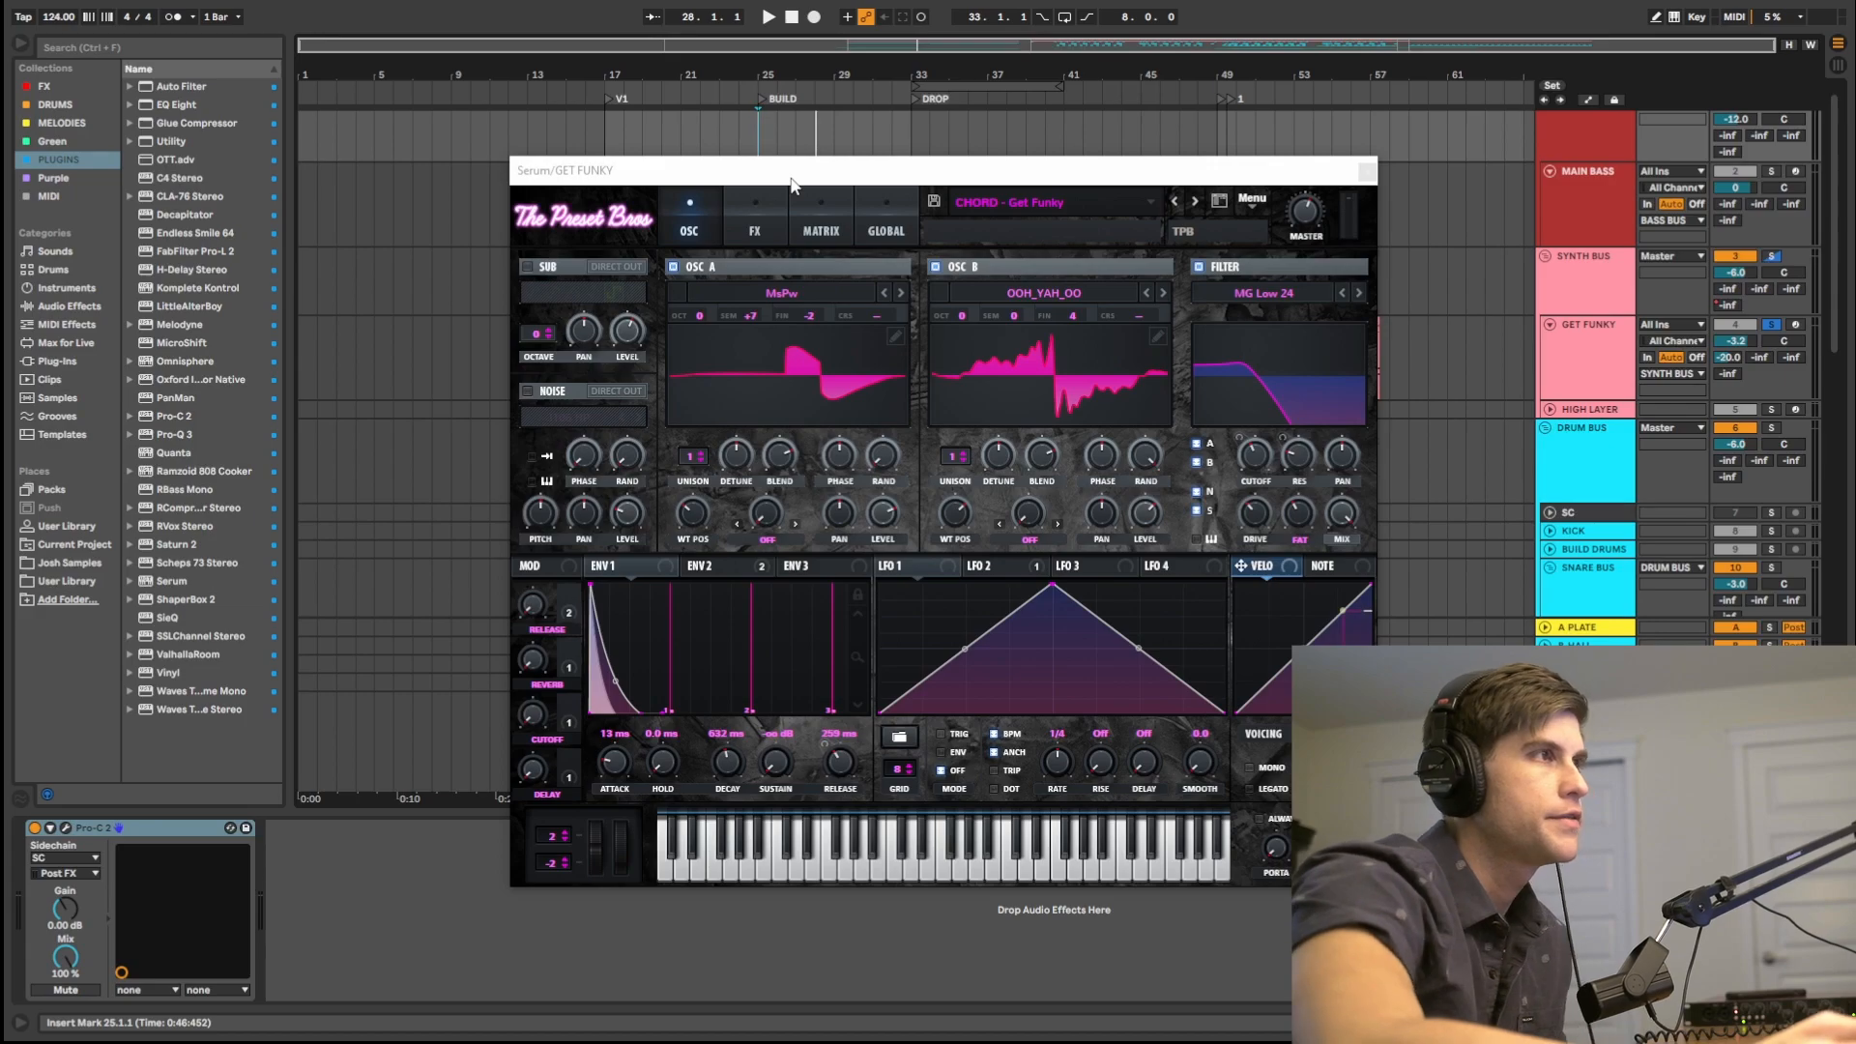
mouse_move(769, 310)
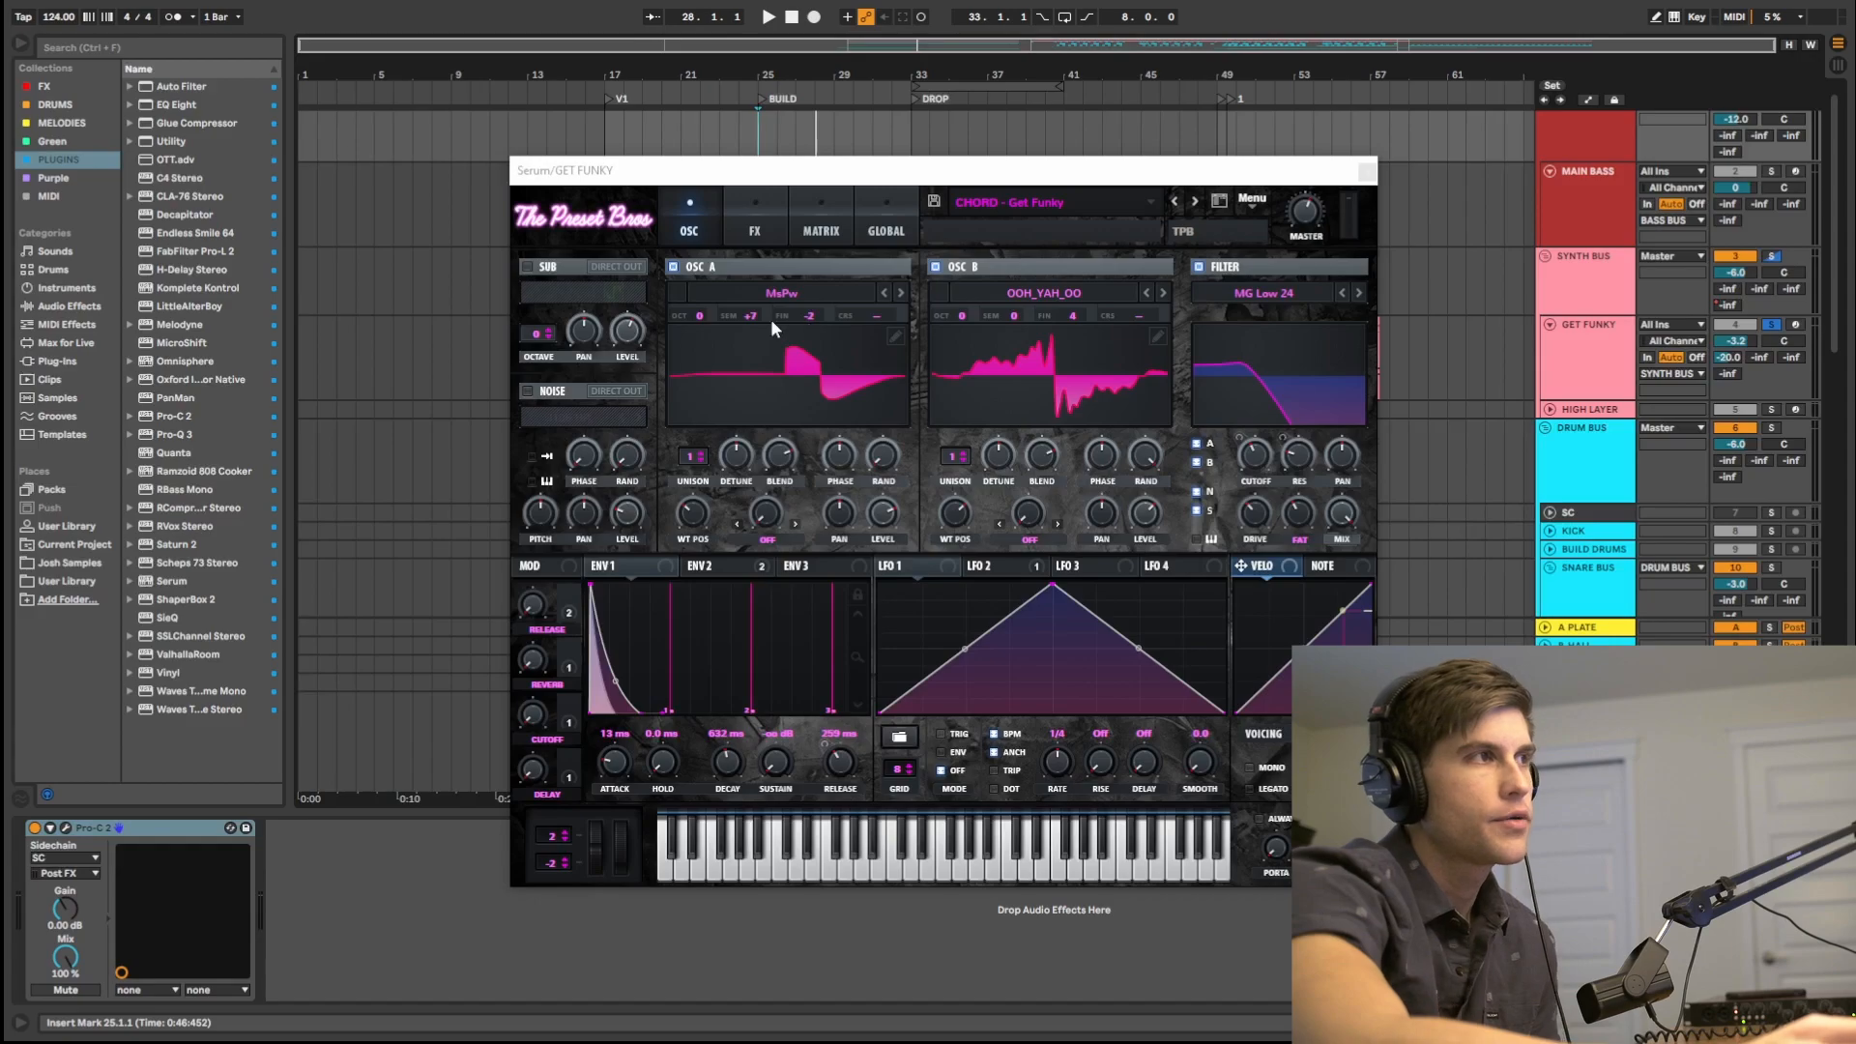
mouse_move(825, 335)
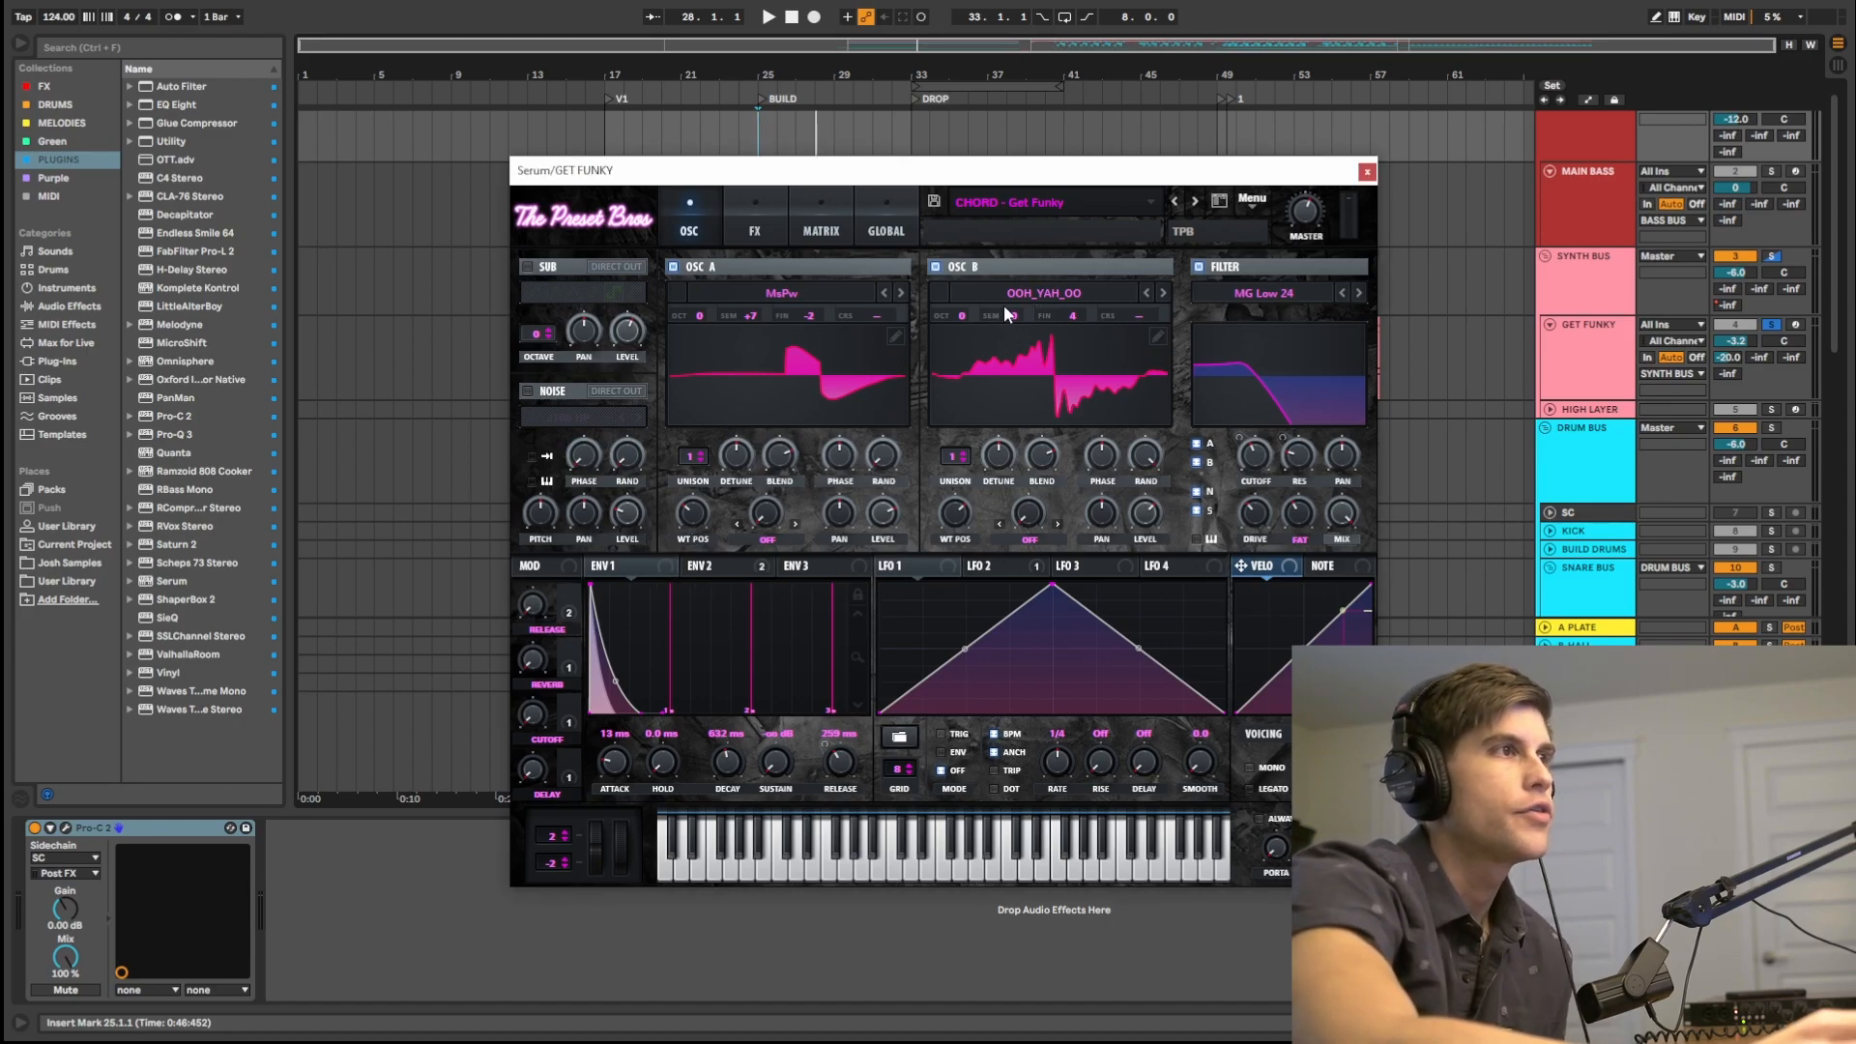
mouse_move(1009, 315)
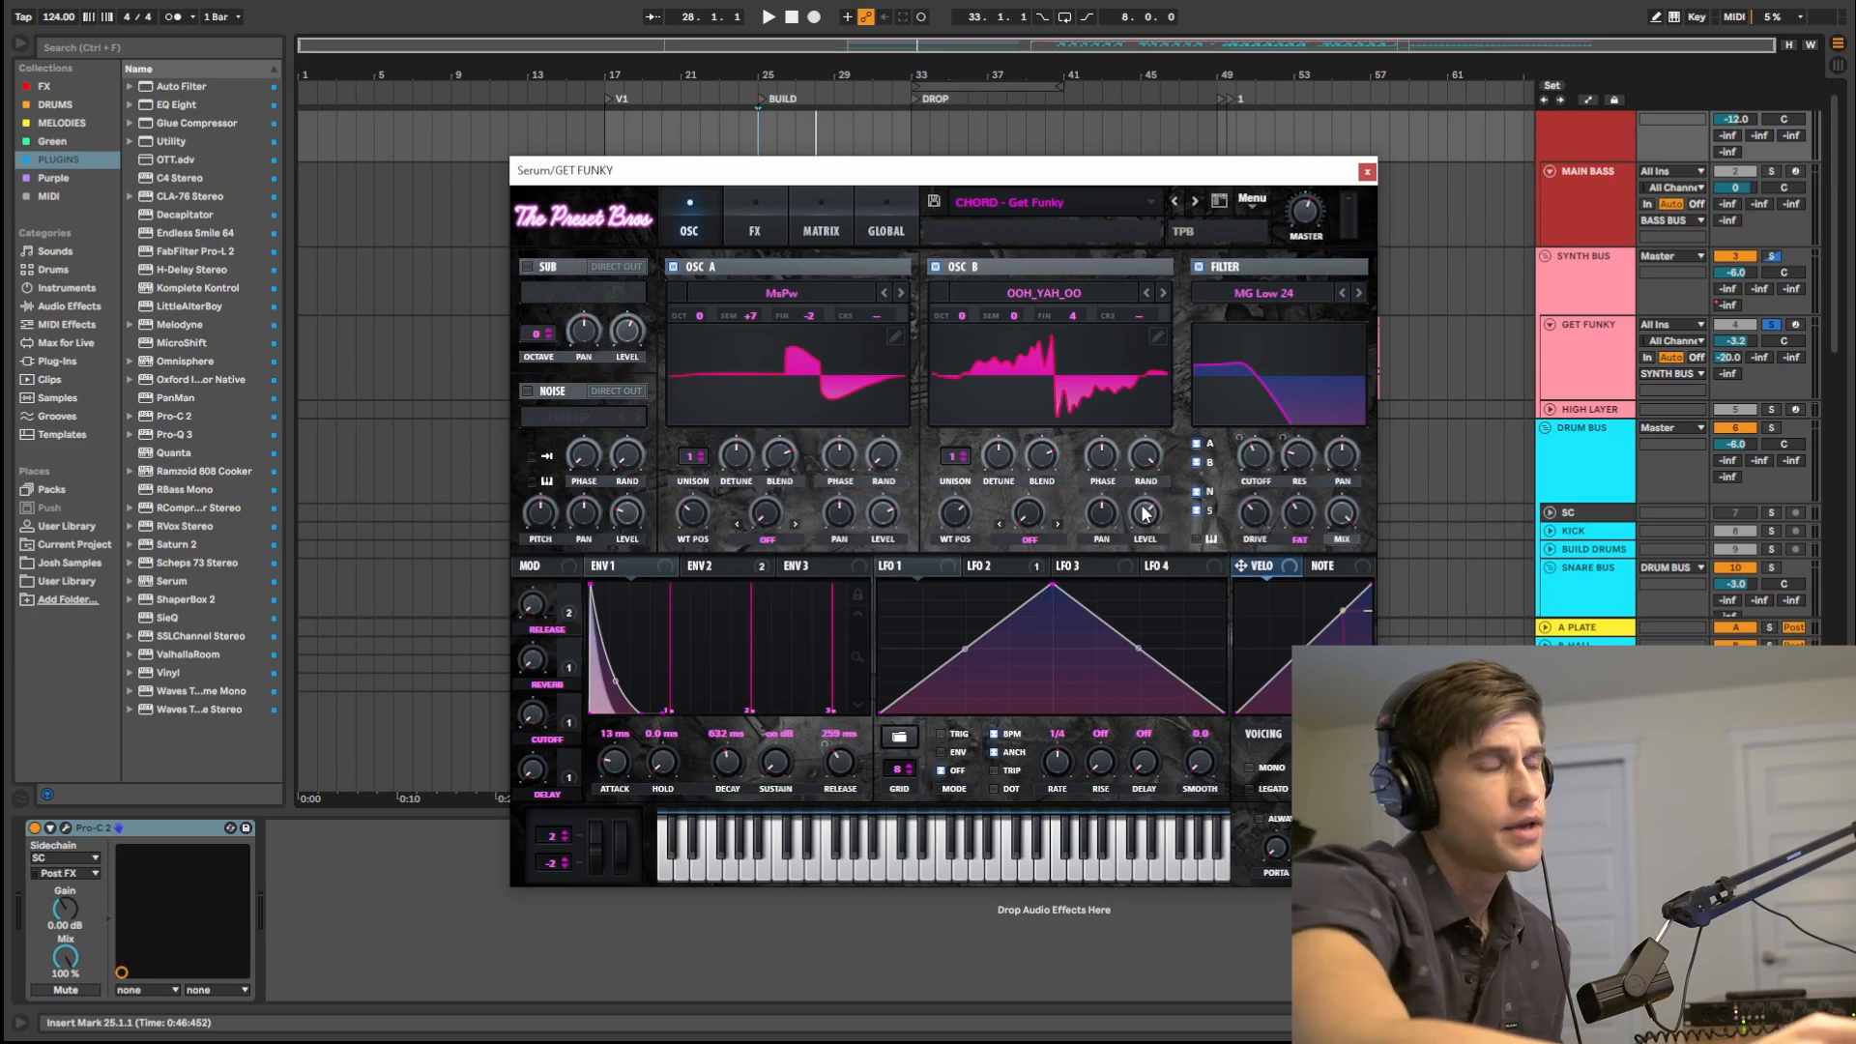
mouse_move(1259, 265)
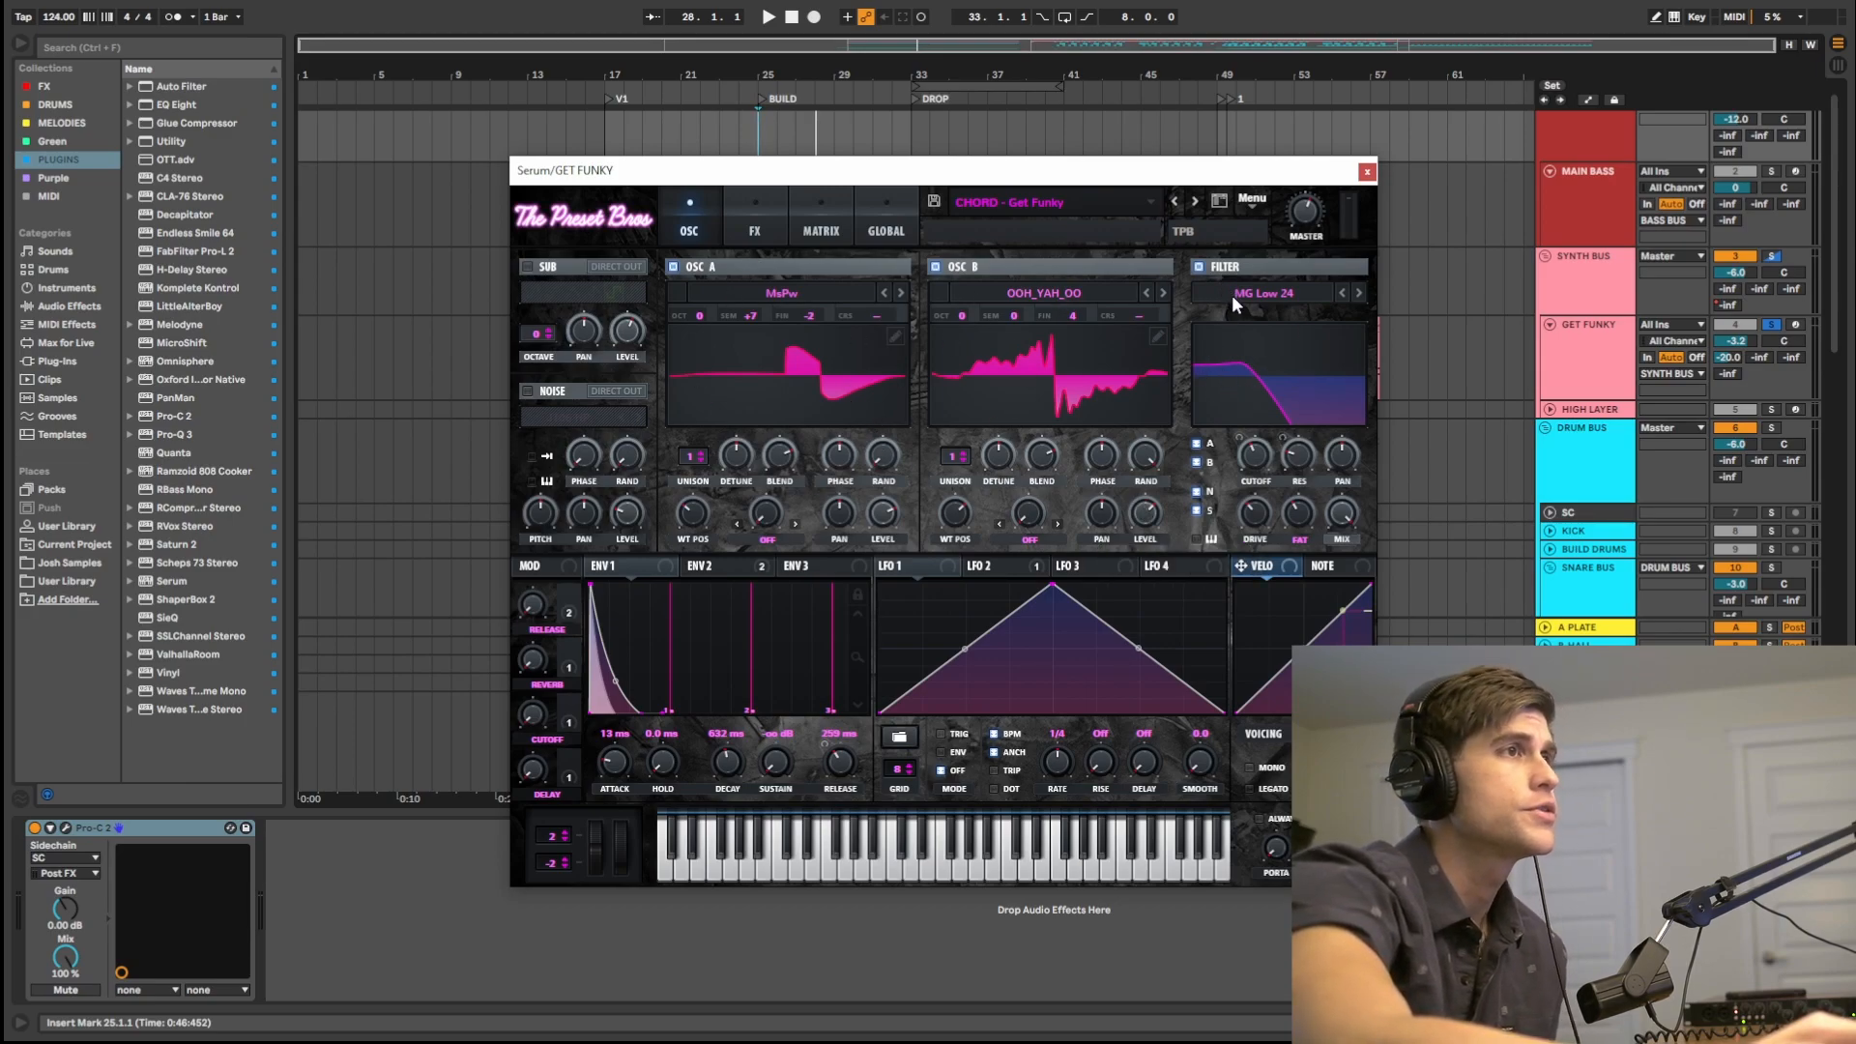
mouse_move(1258, 451)
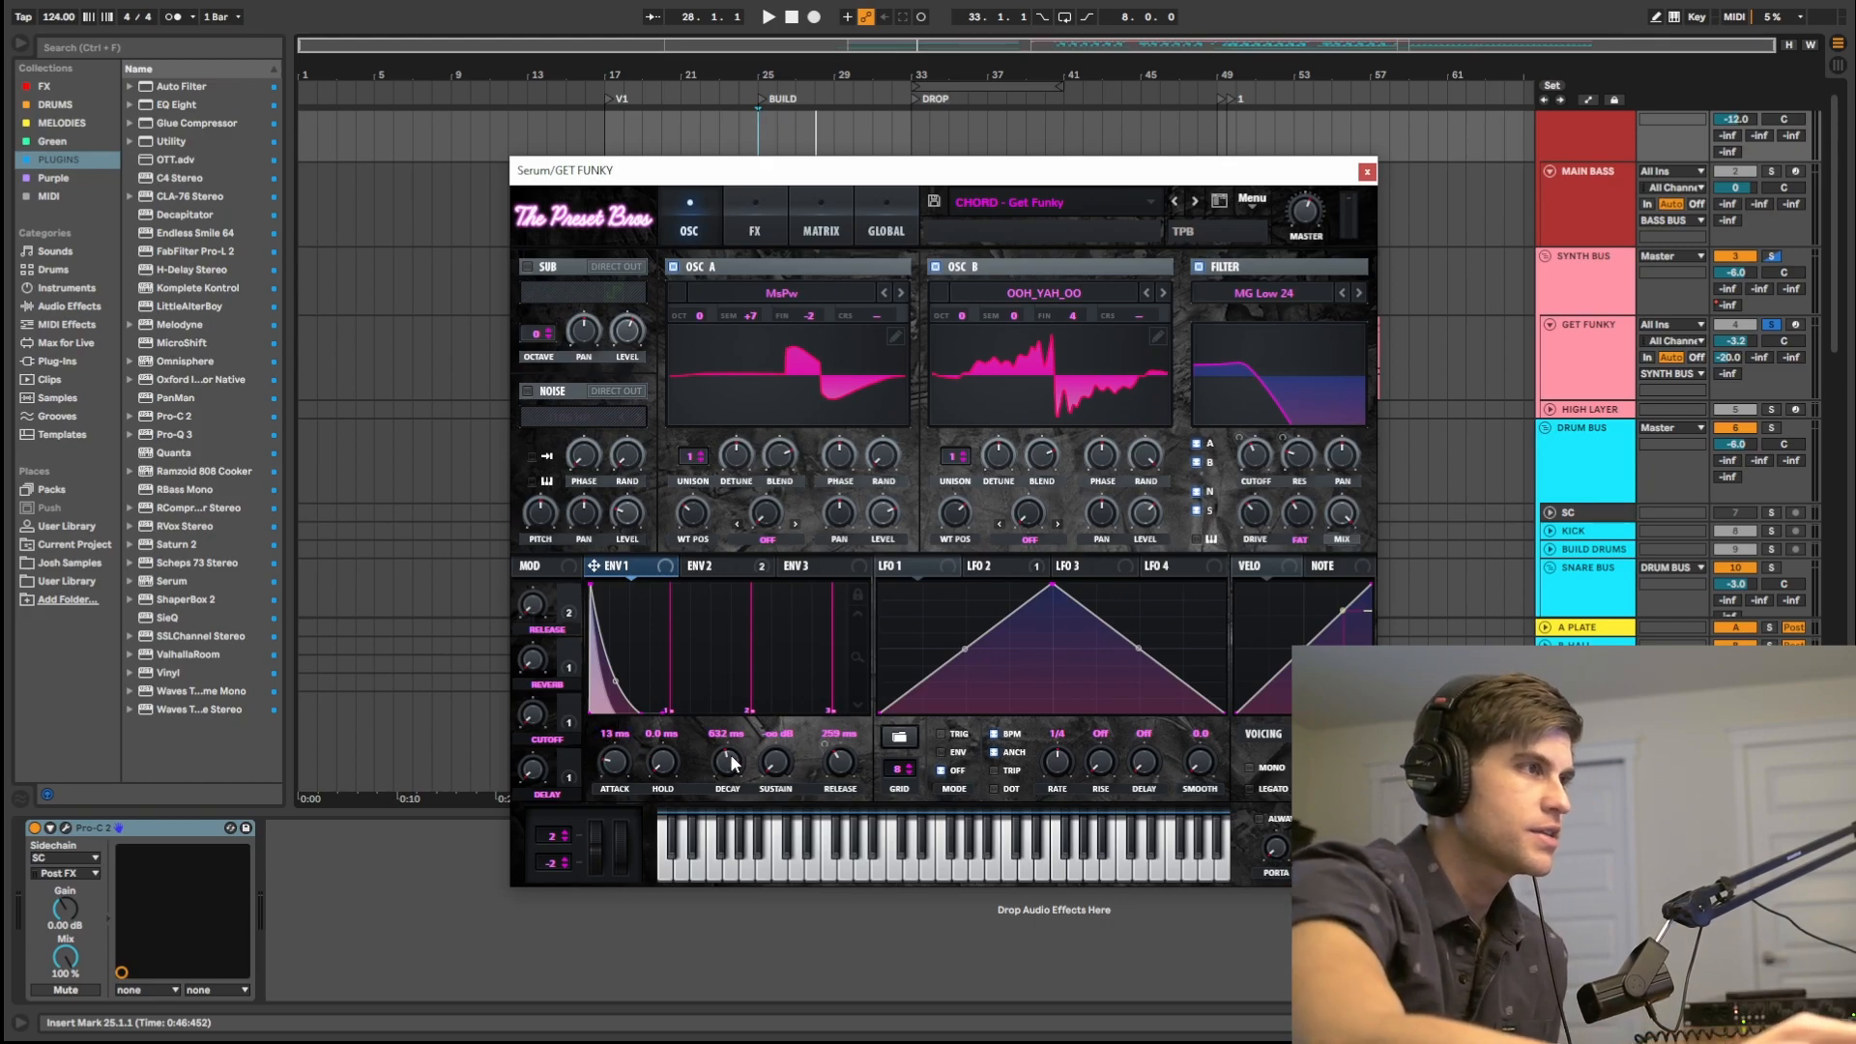
mouse_move(777, 793)
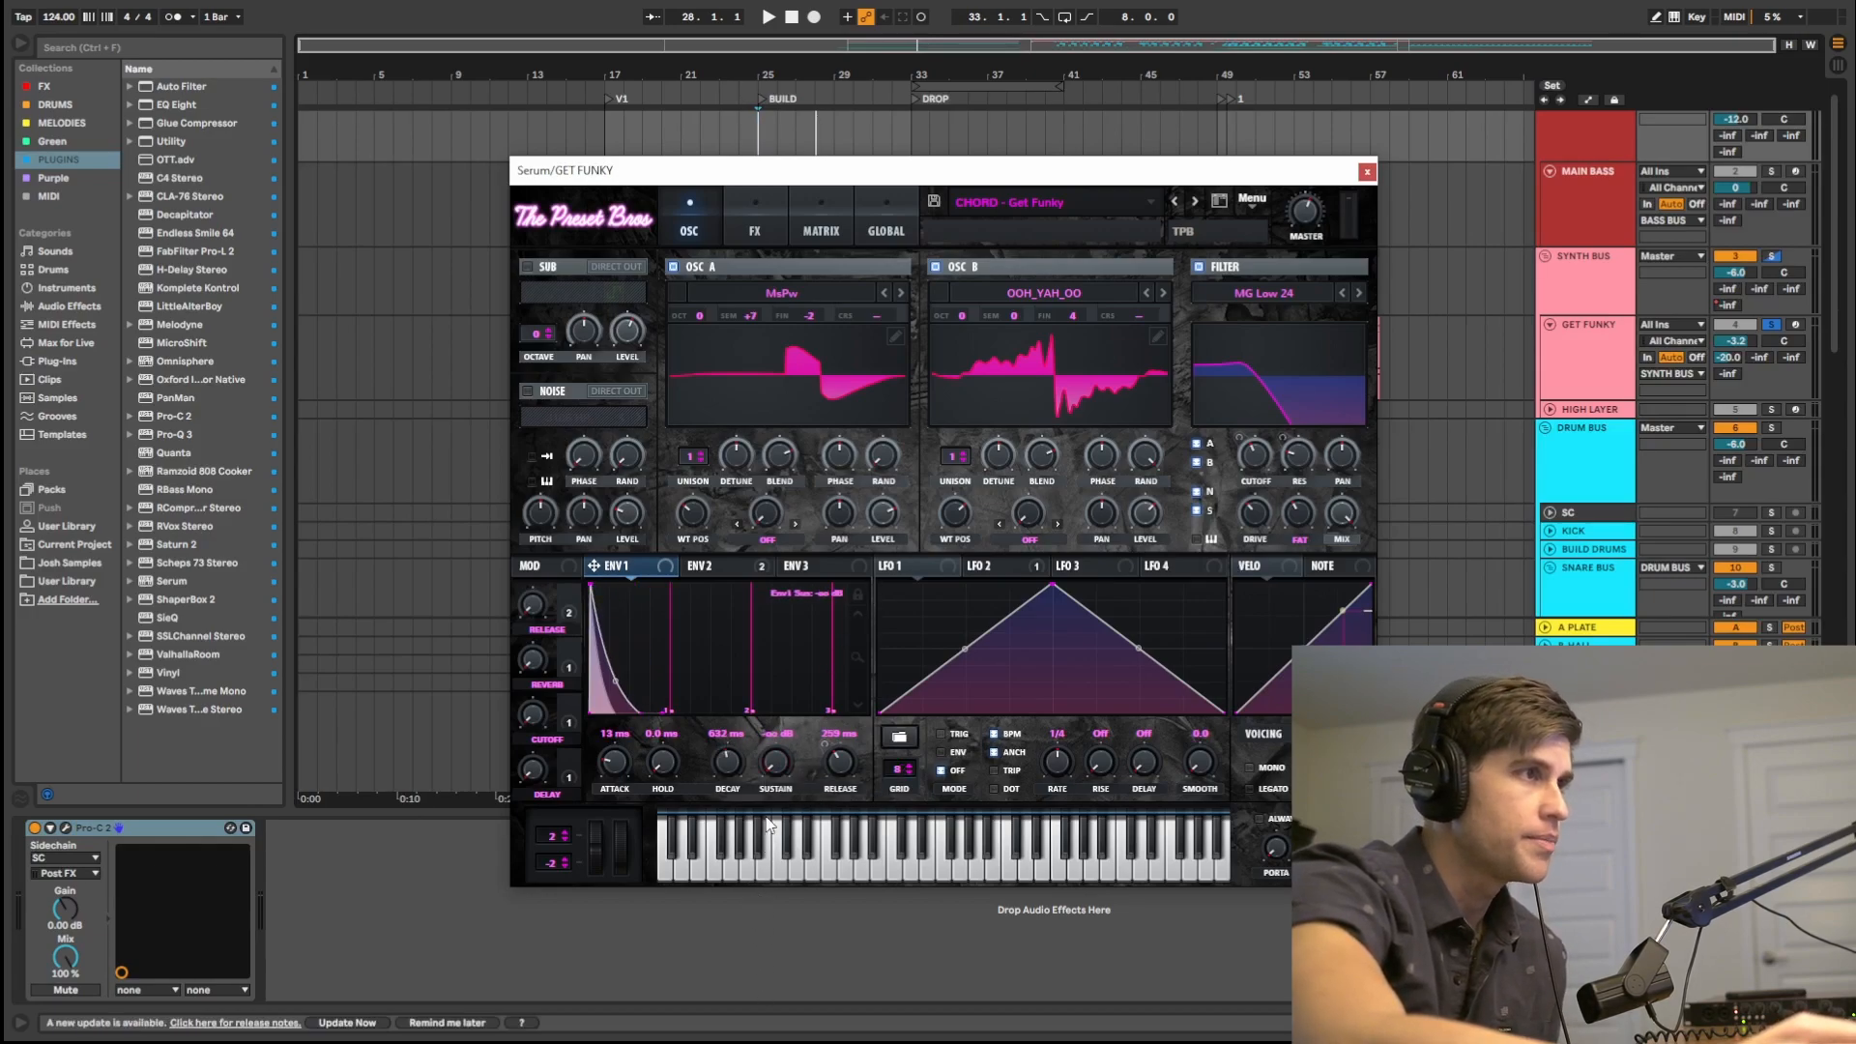
Show the Get Funky patch's ENV 2, a quicker, shorter envelope shape
left_click(711, 566)
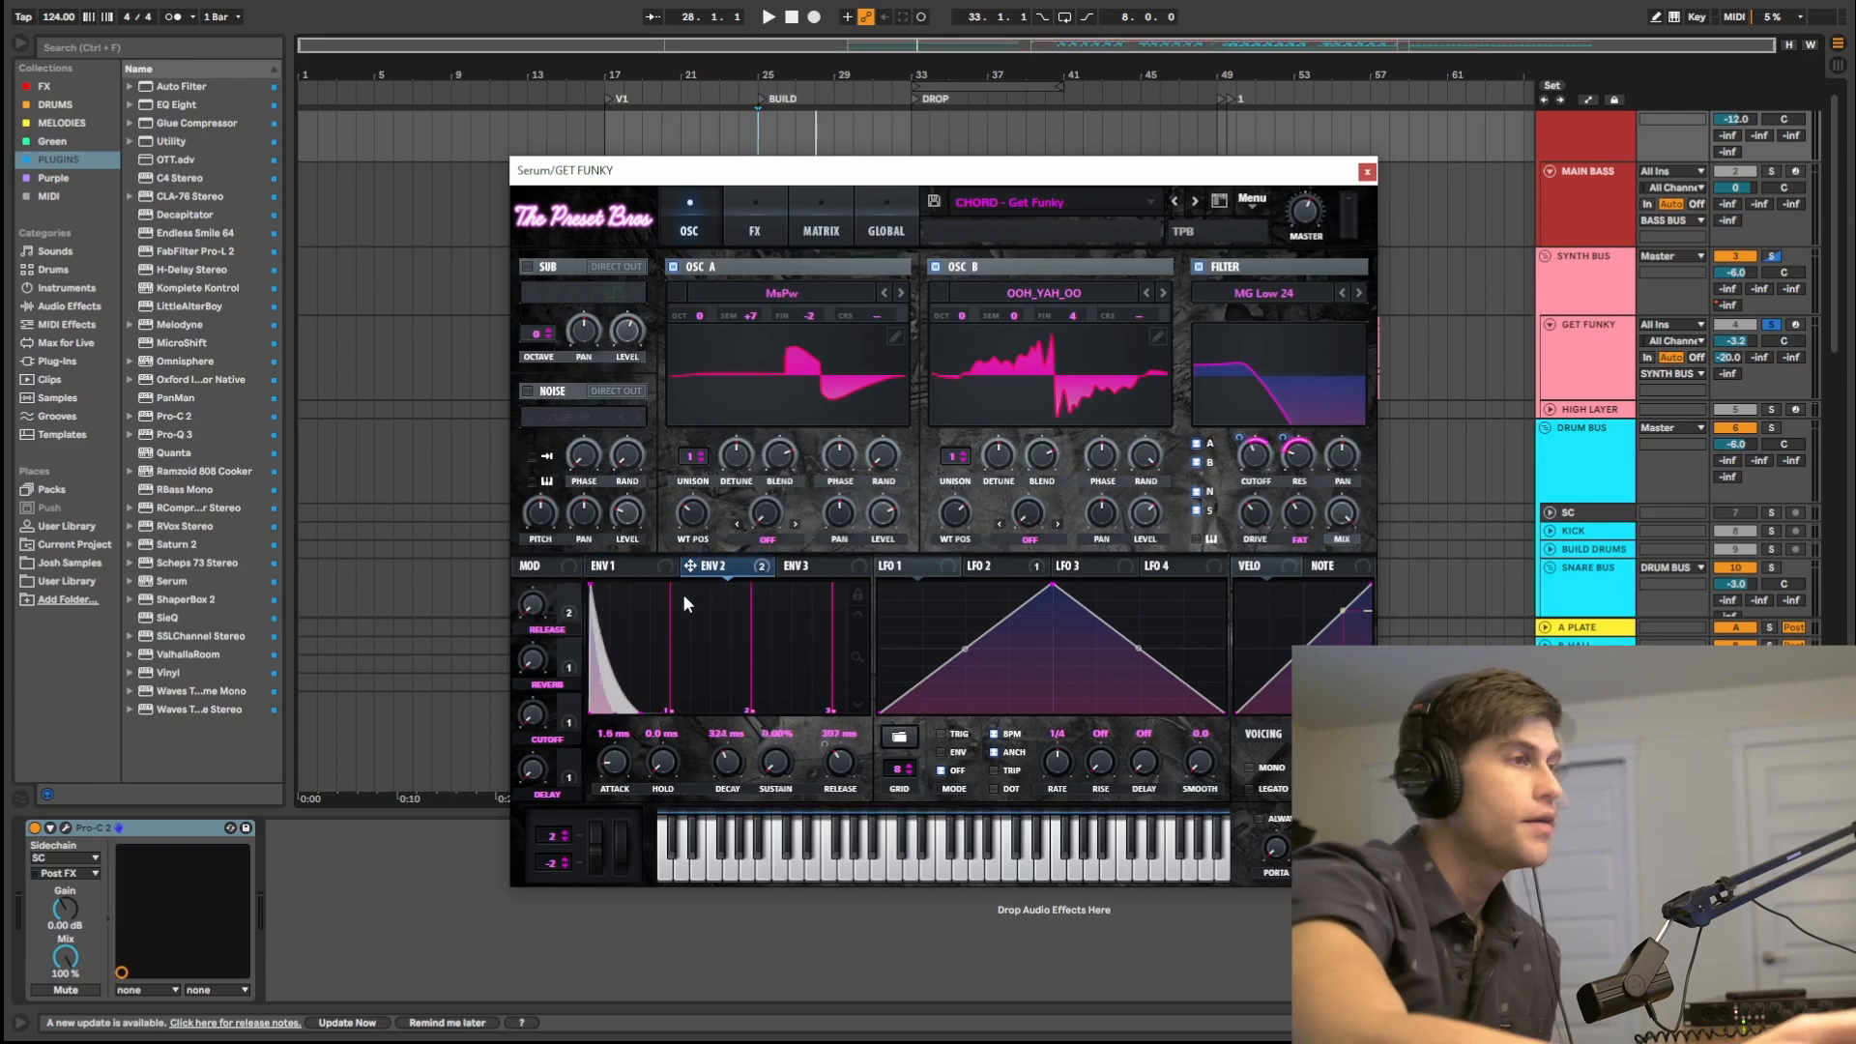
mouse_move(613, 762)
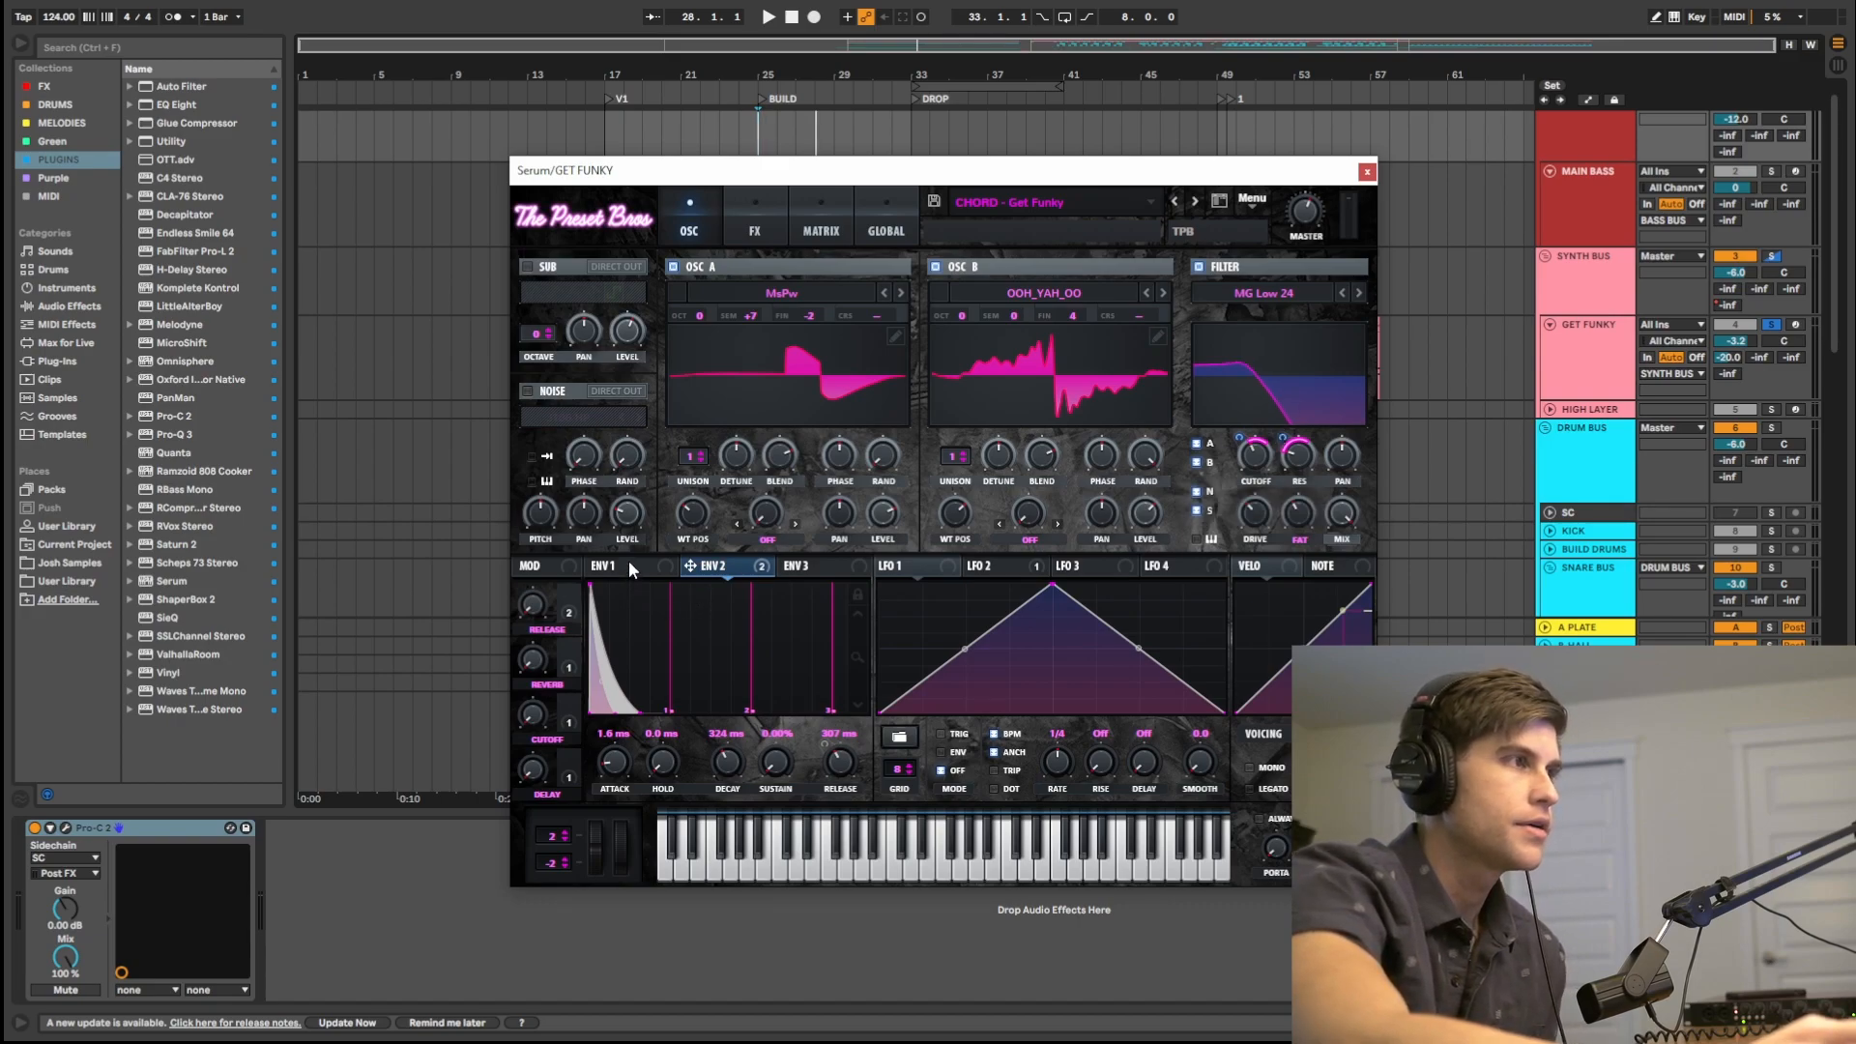
mouse_move(662, 626)
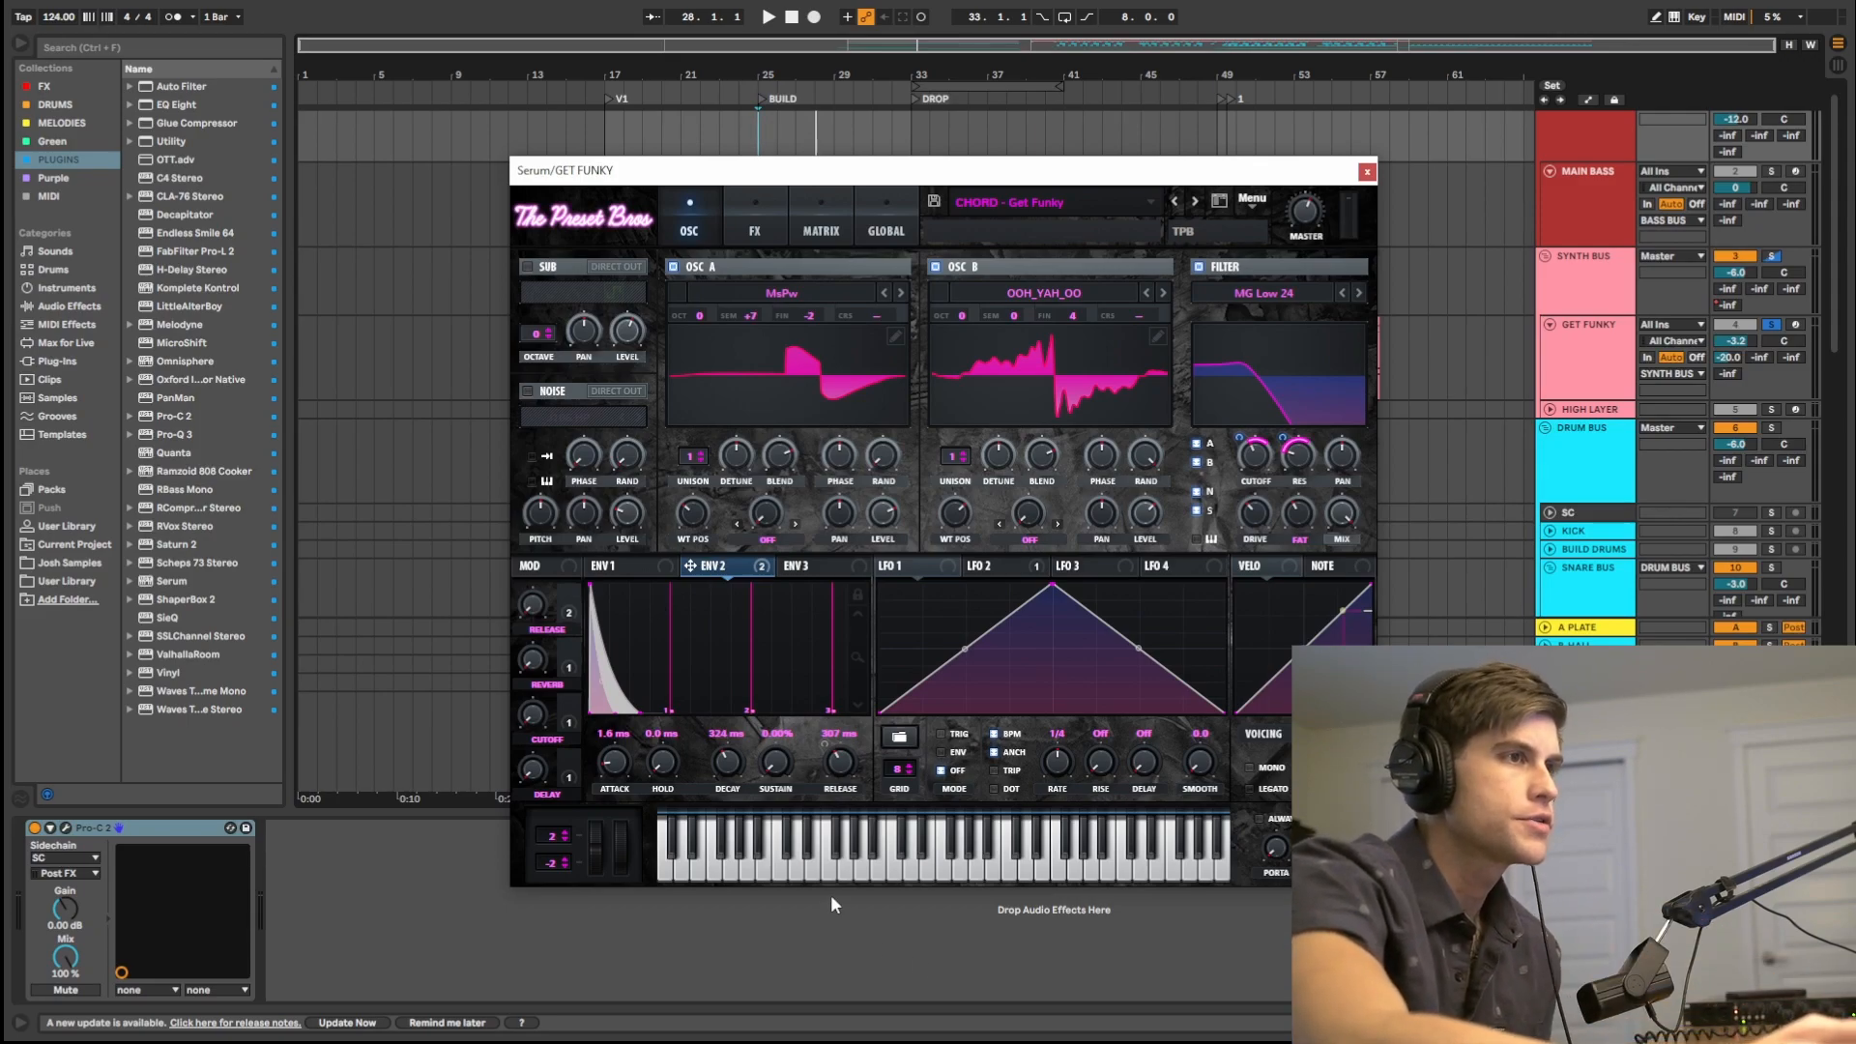
mouse_move(746, 234)
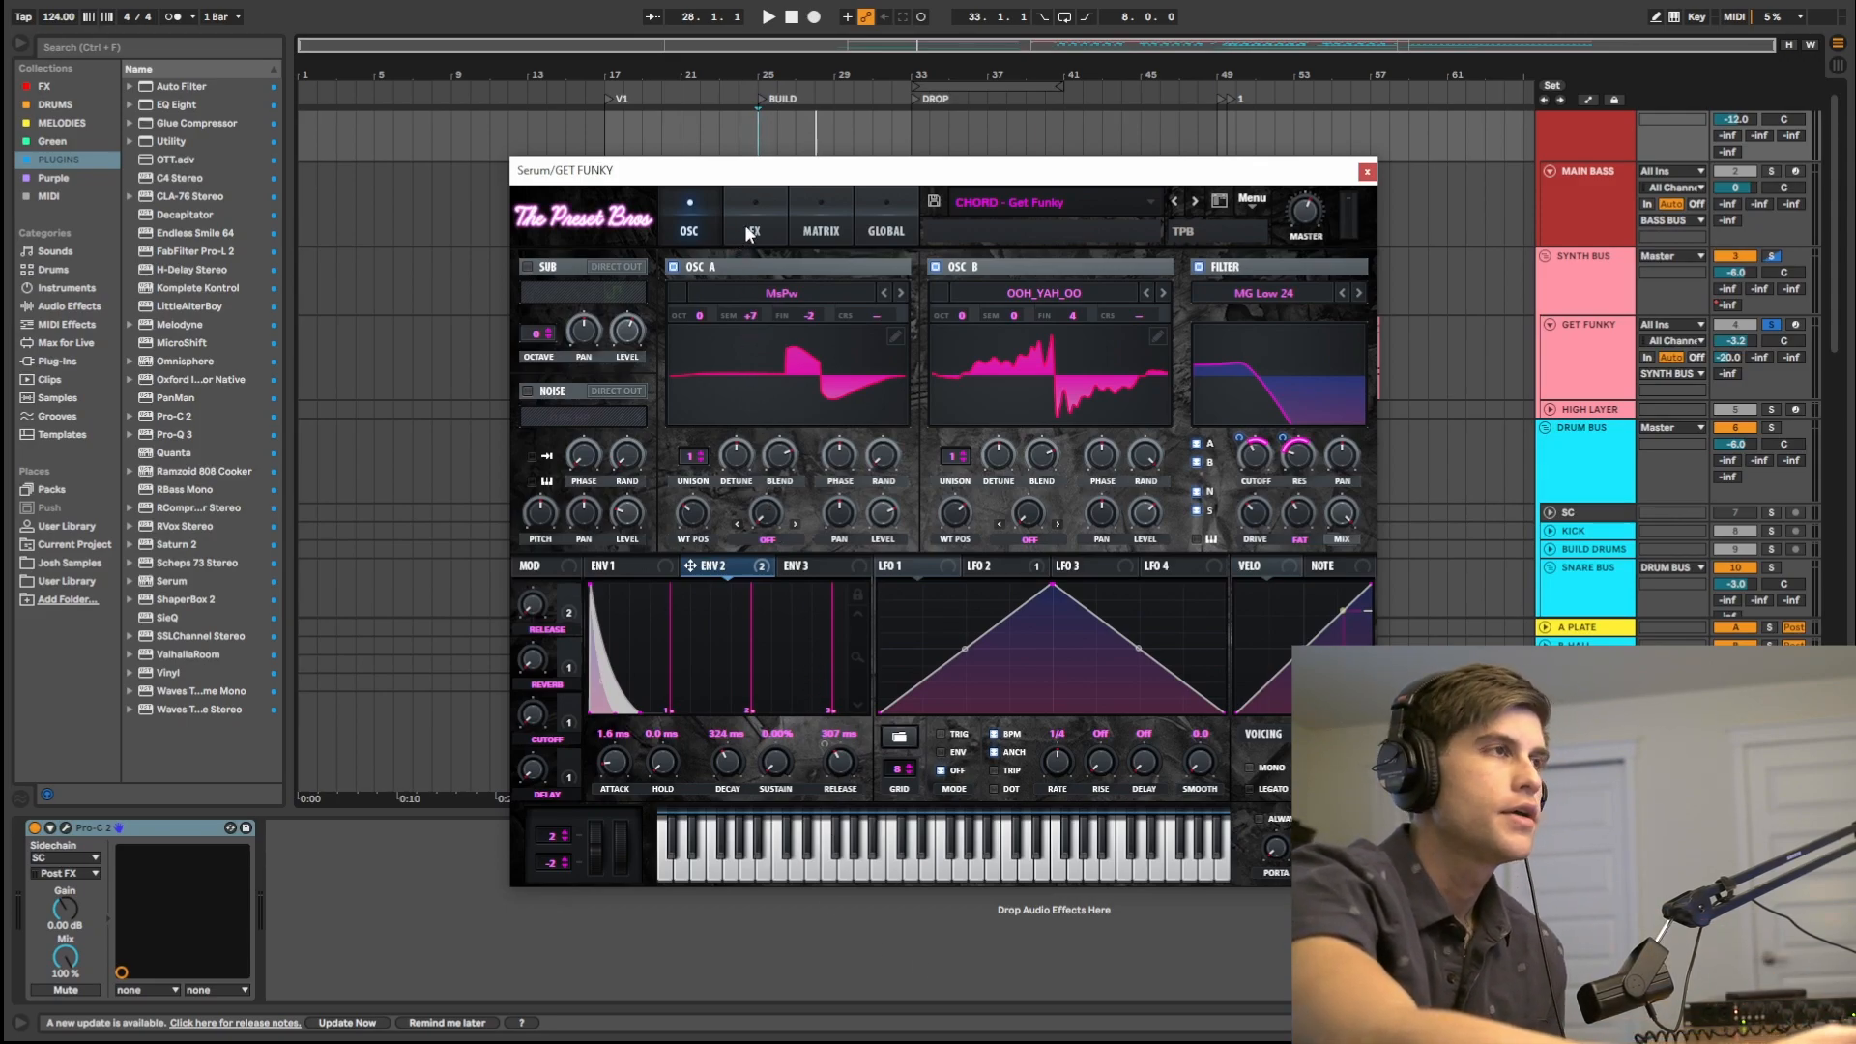
Show the FX page with hyper, compressor, delay, reverb and EQ enabled
left_click(754, 230)
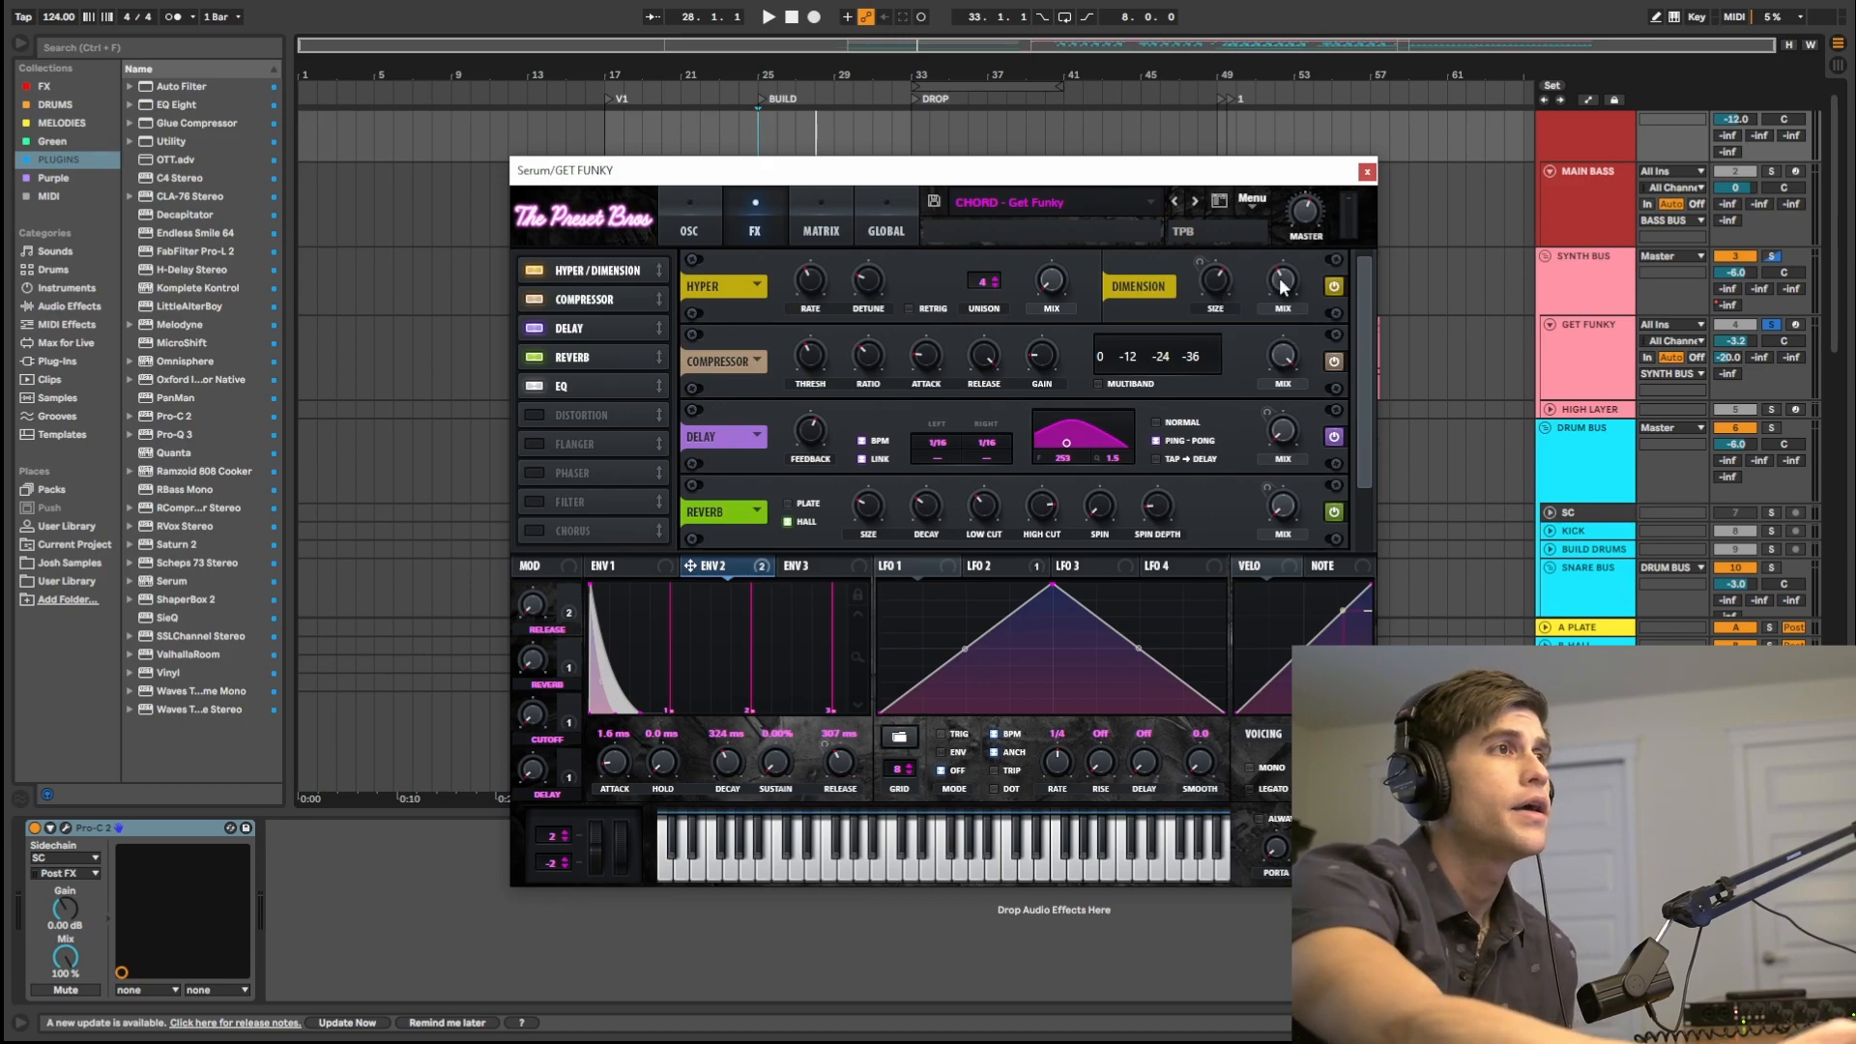
mouse_move(1222, 290)
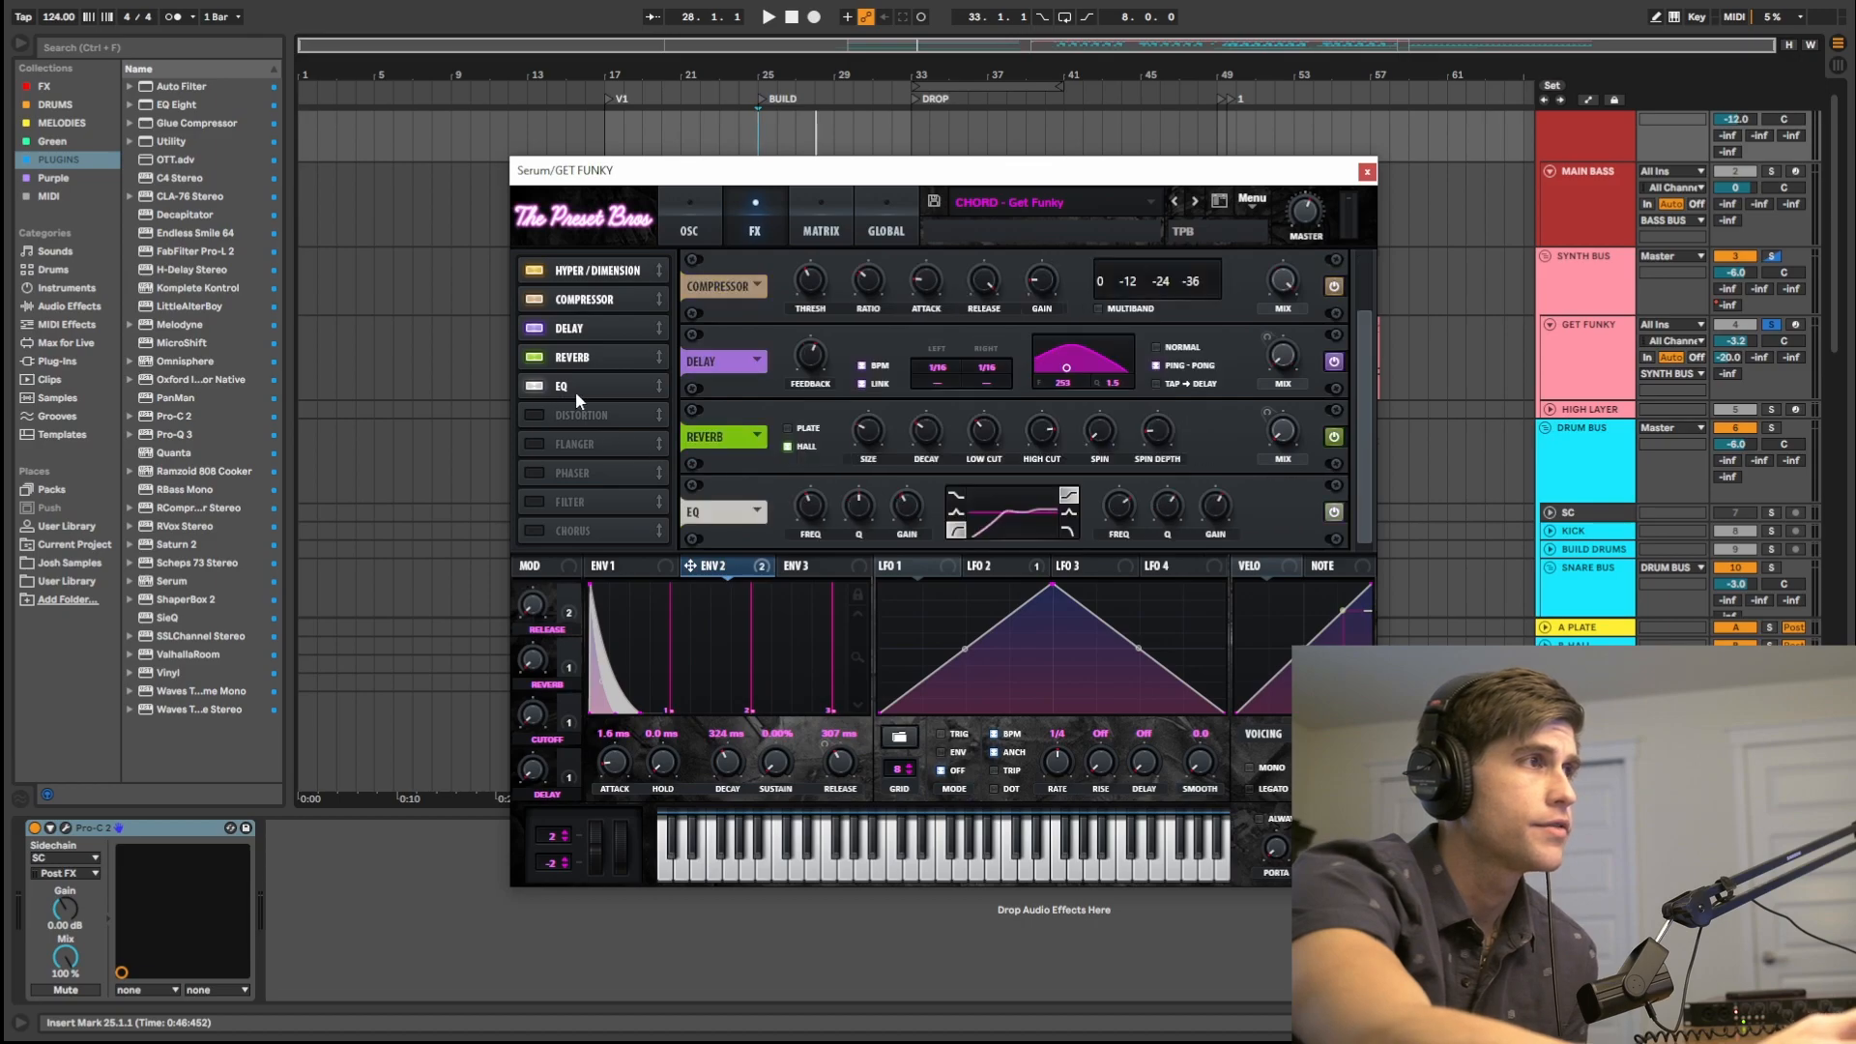
mouse_move(979, 530)
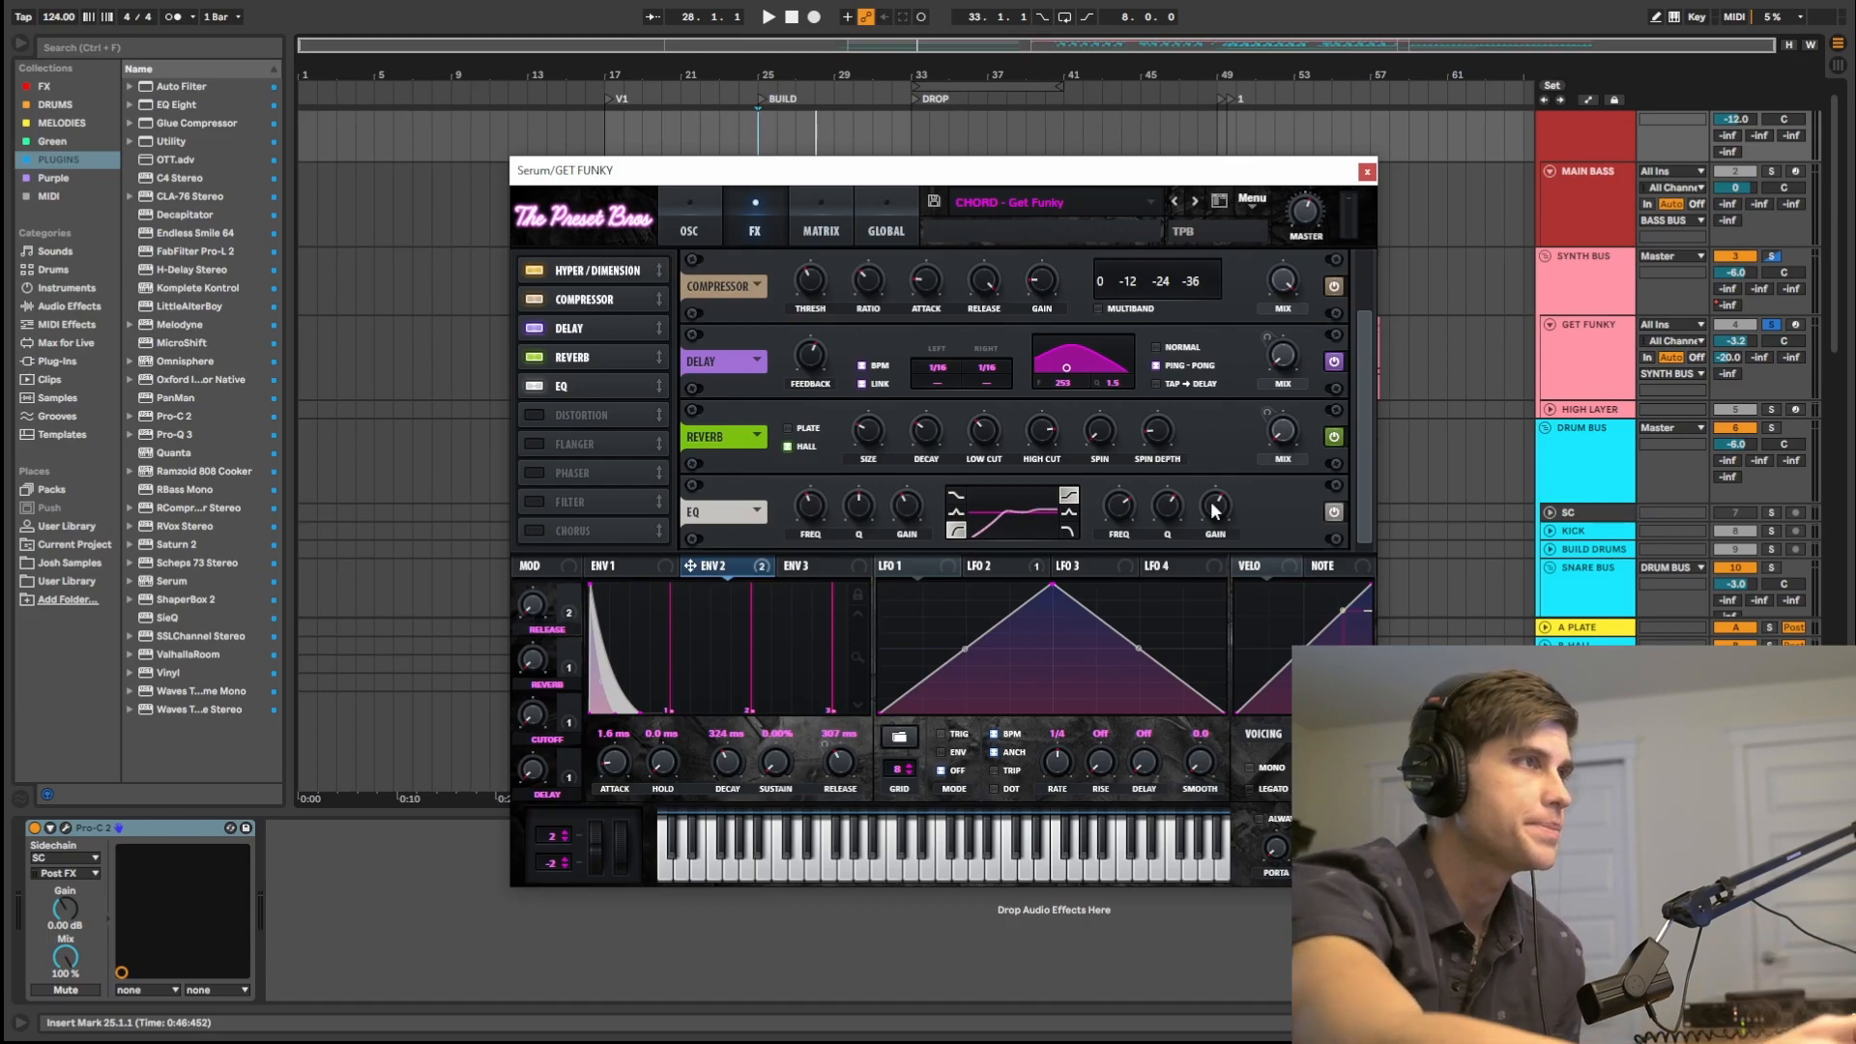
Close Serum, briefly reopen it from the device, then close it to reveal the chord clips
left_click(1367, 170)
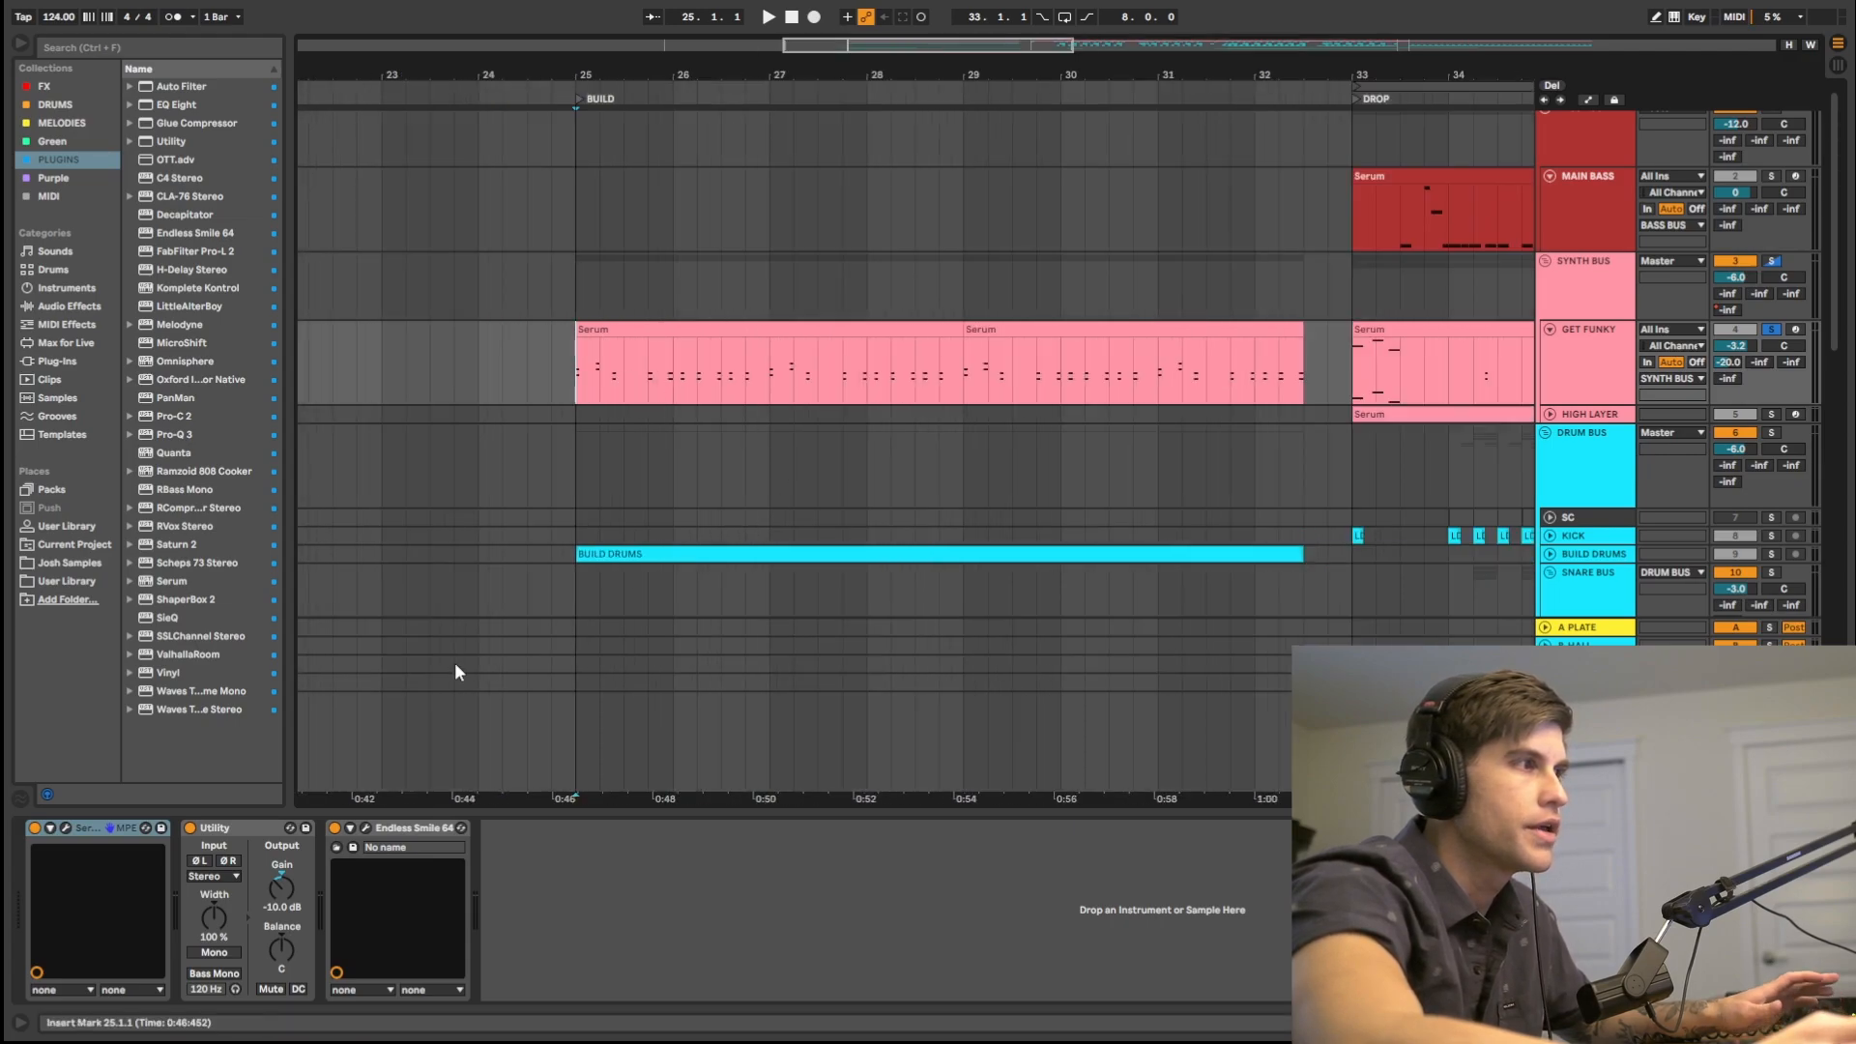
left_click(75, 827)
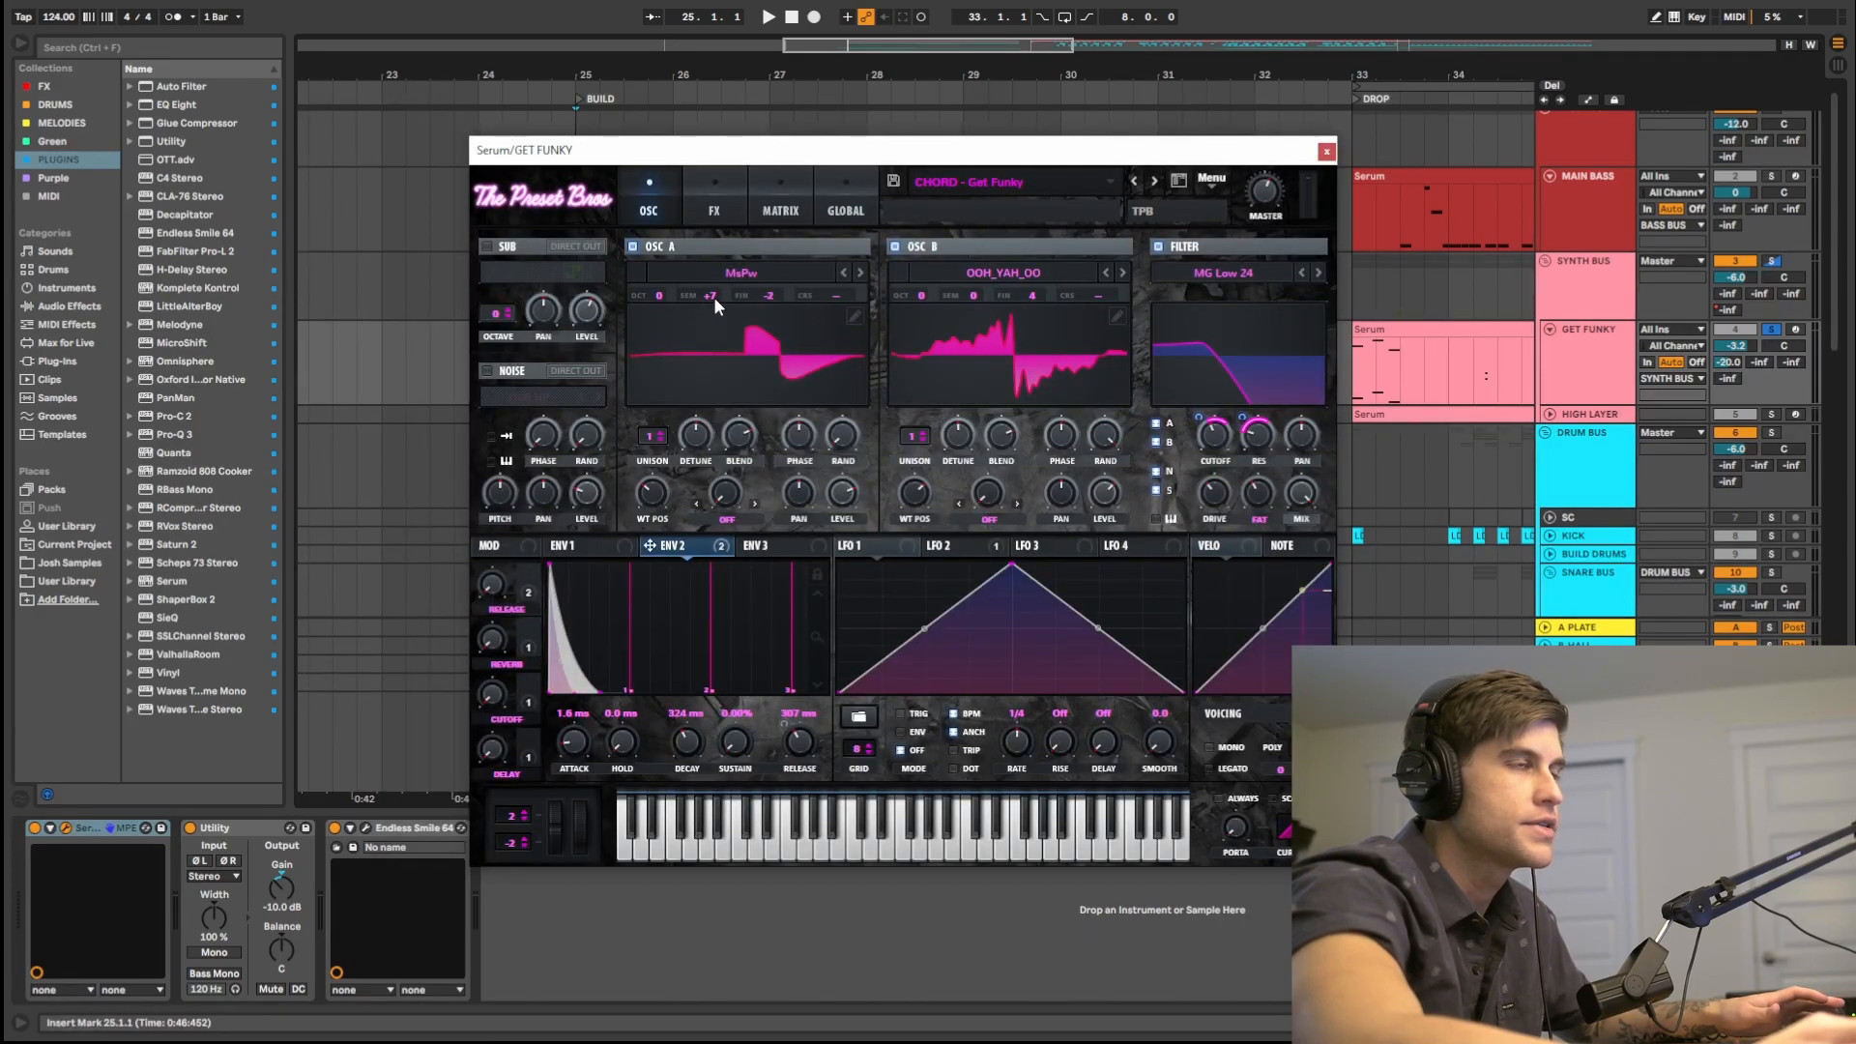
mouse_move(882, 337)
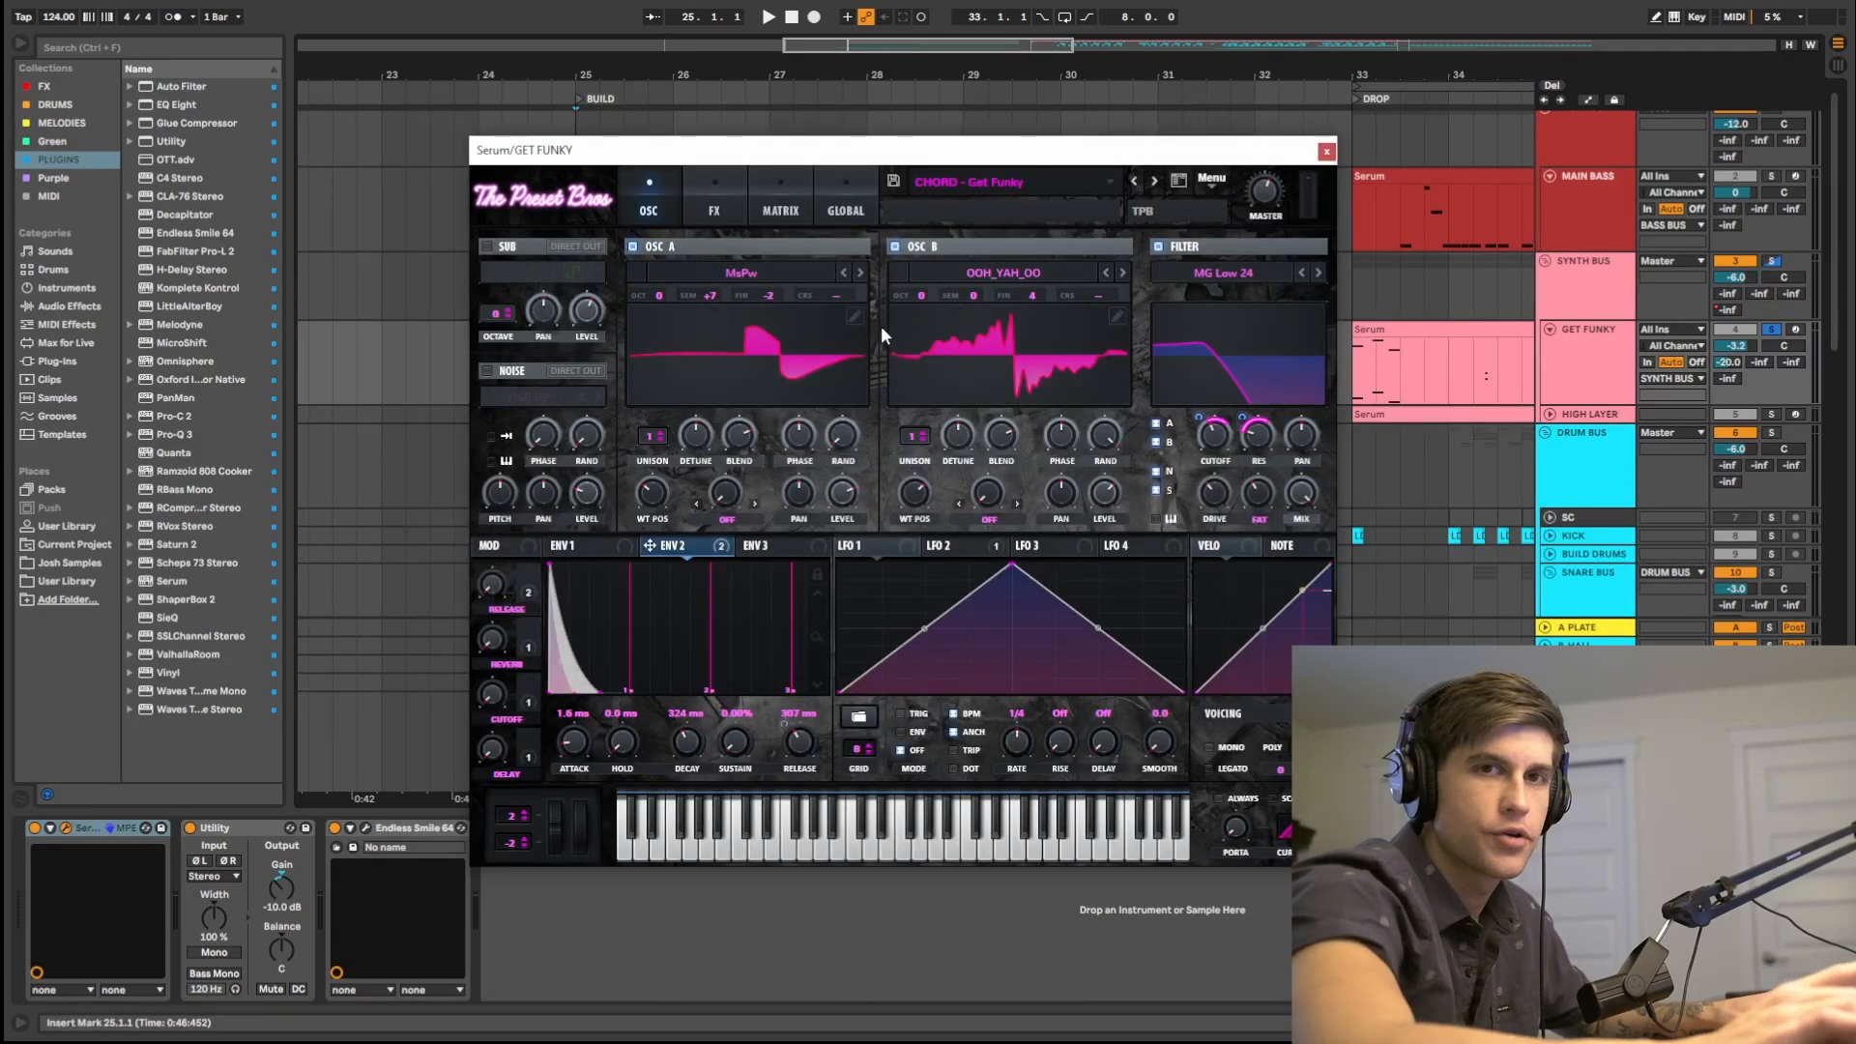
mouse_move(1138, 392)
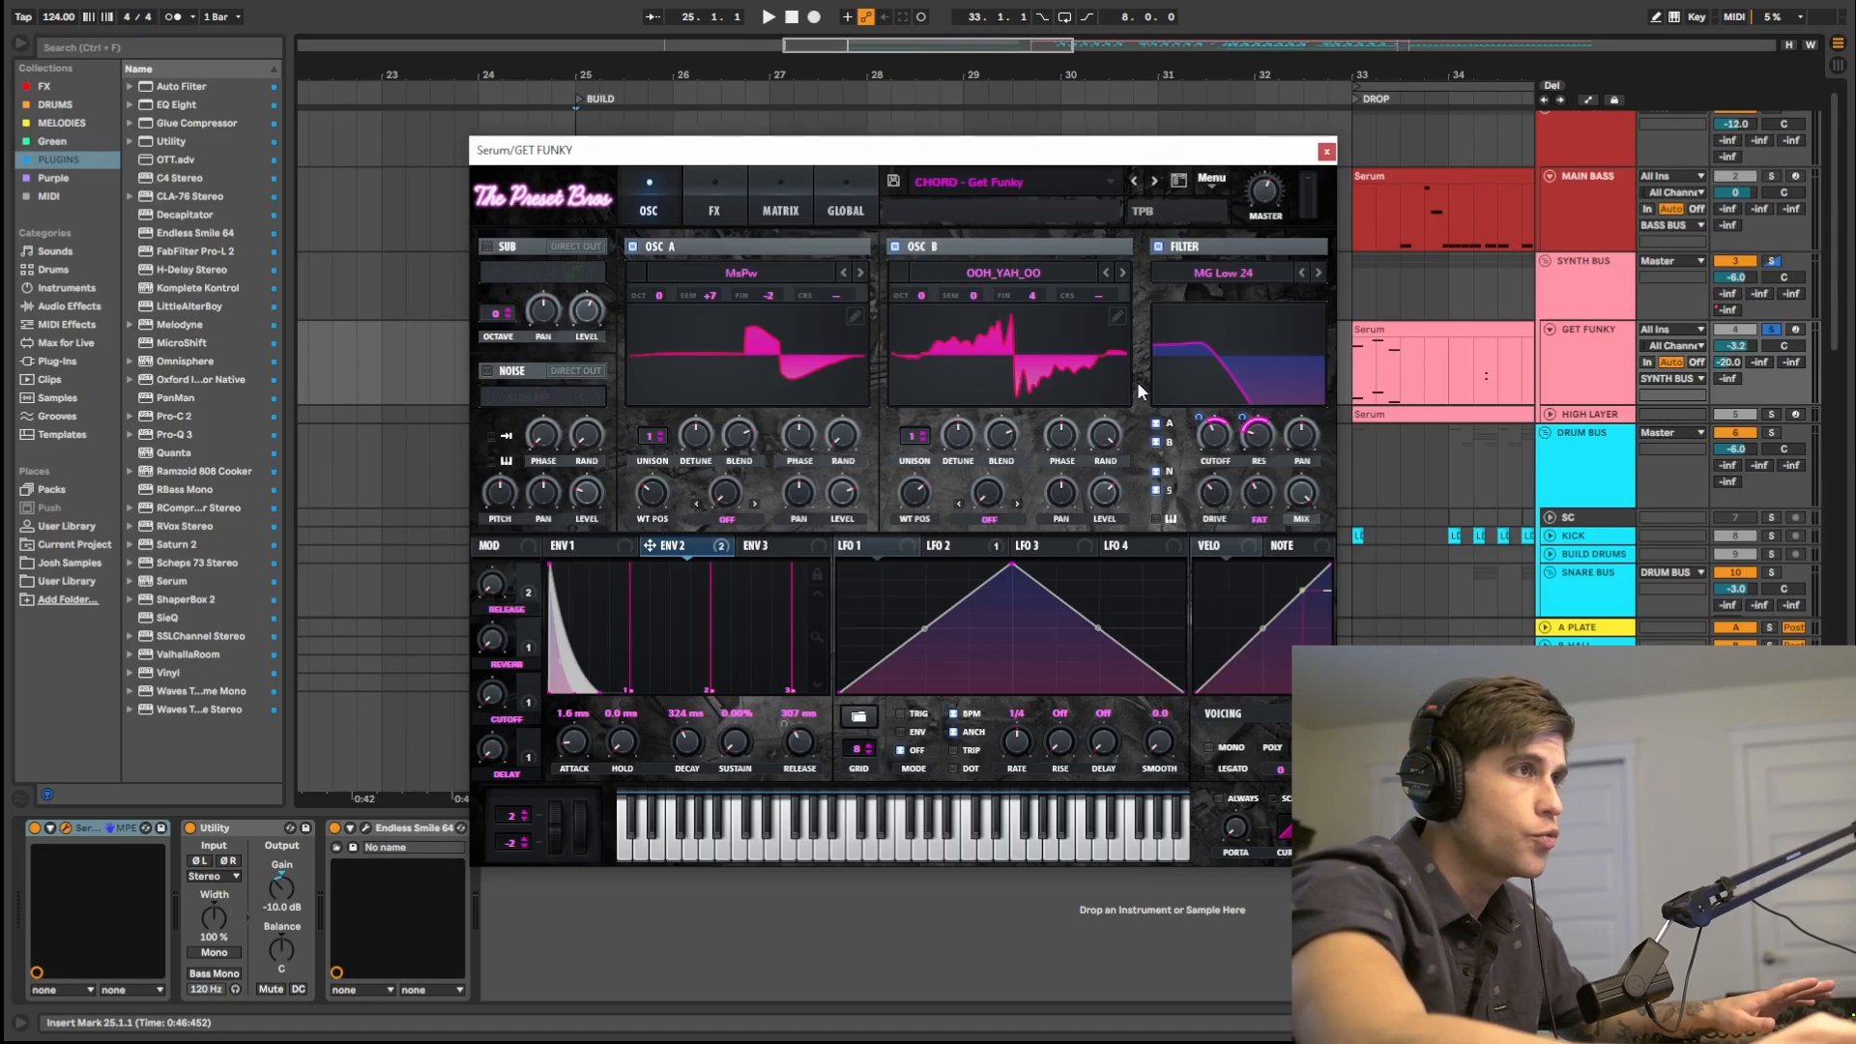
left_click(1326, 151)
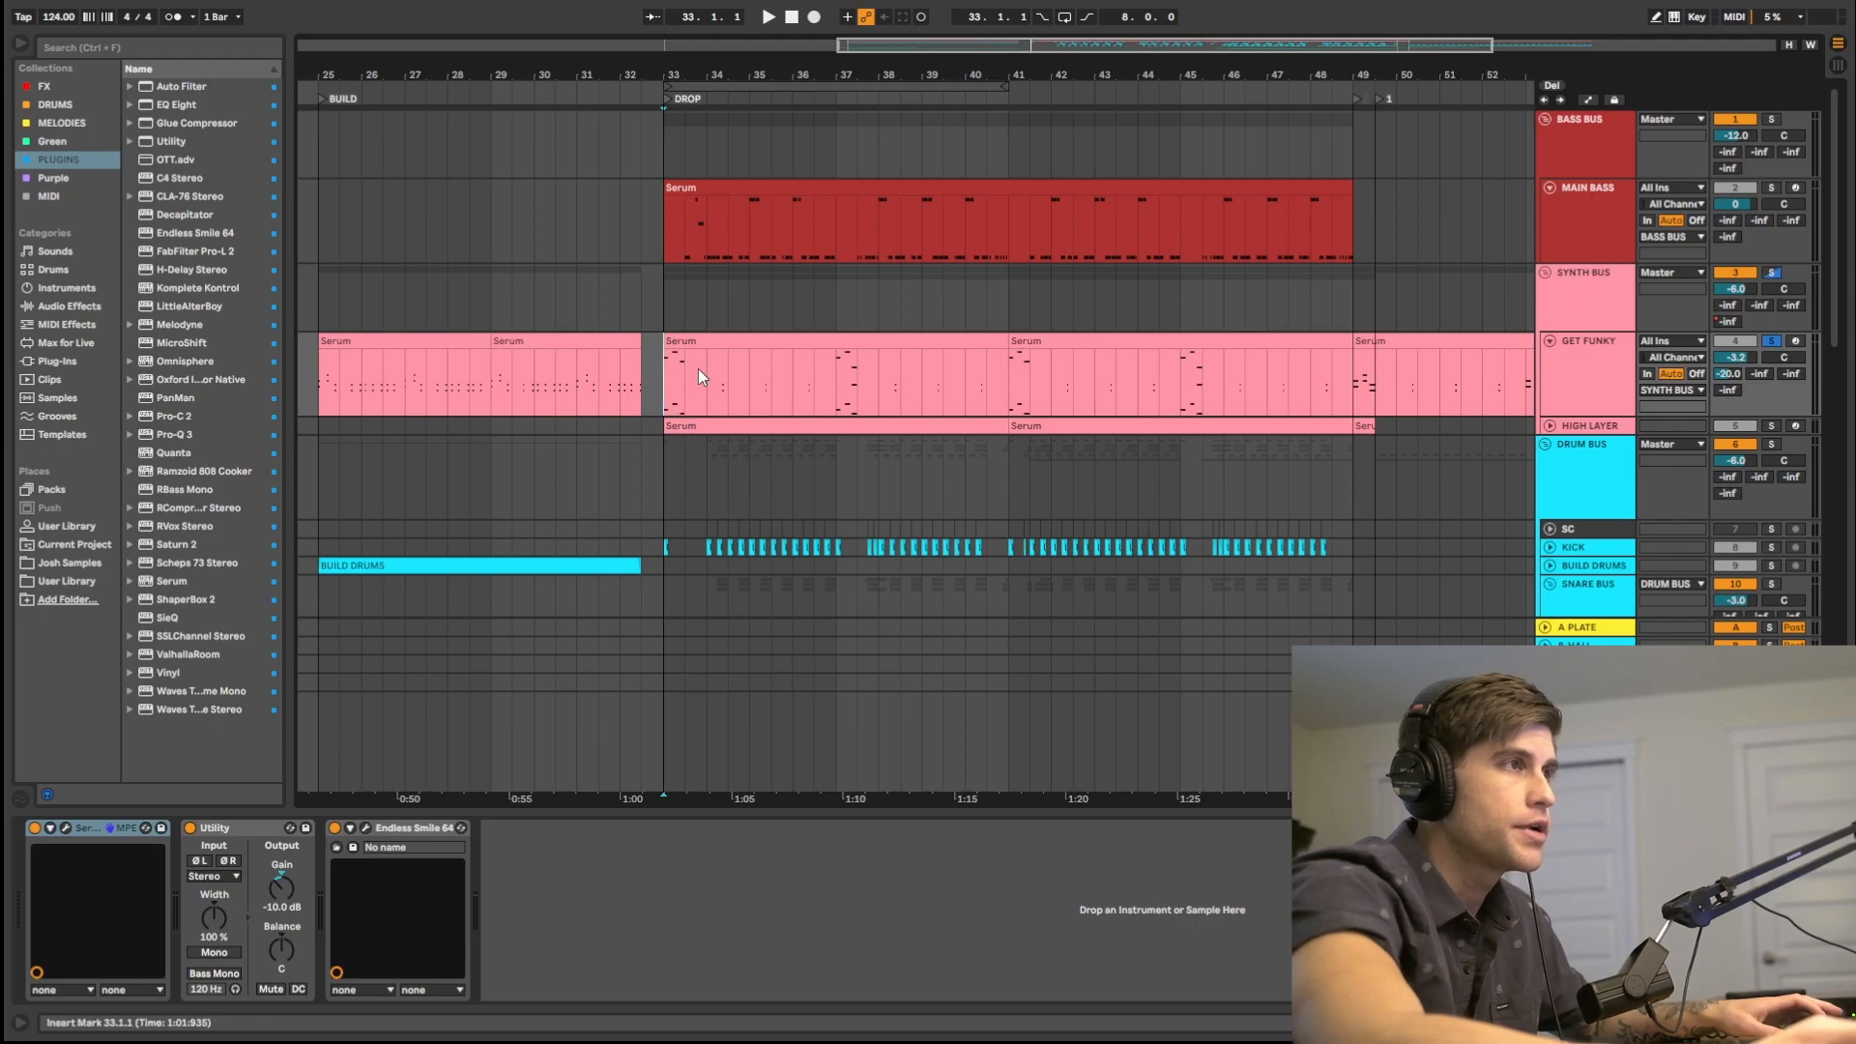
mouse_move(335, 402)
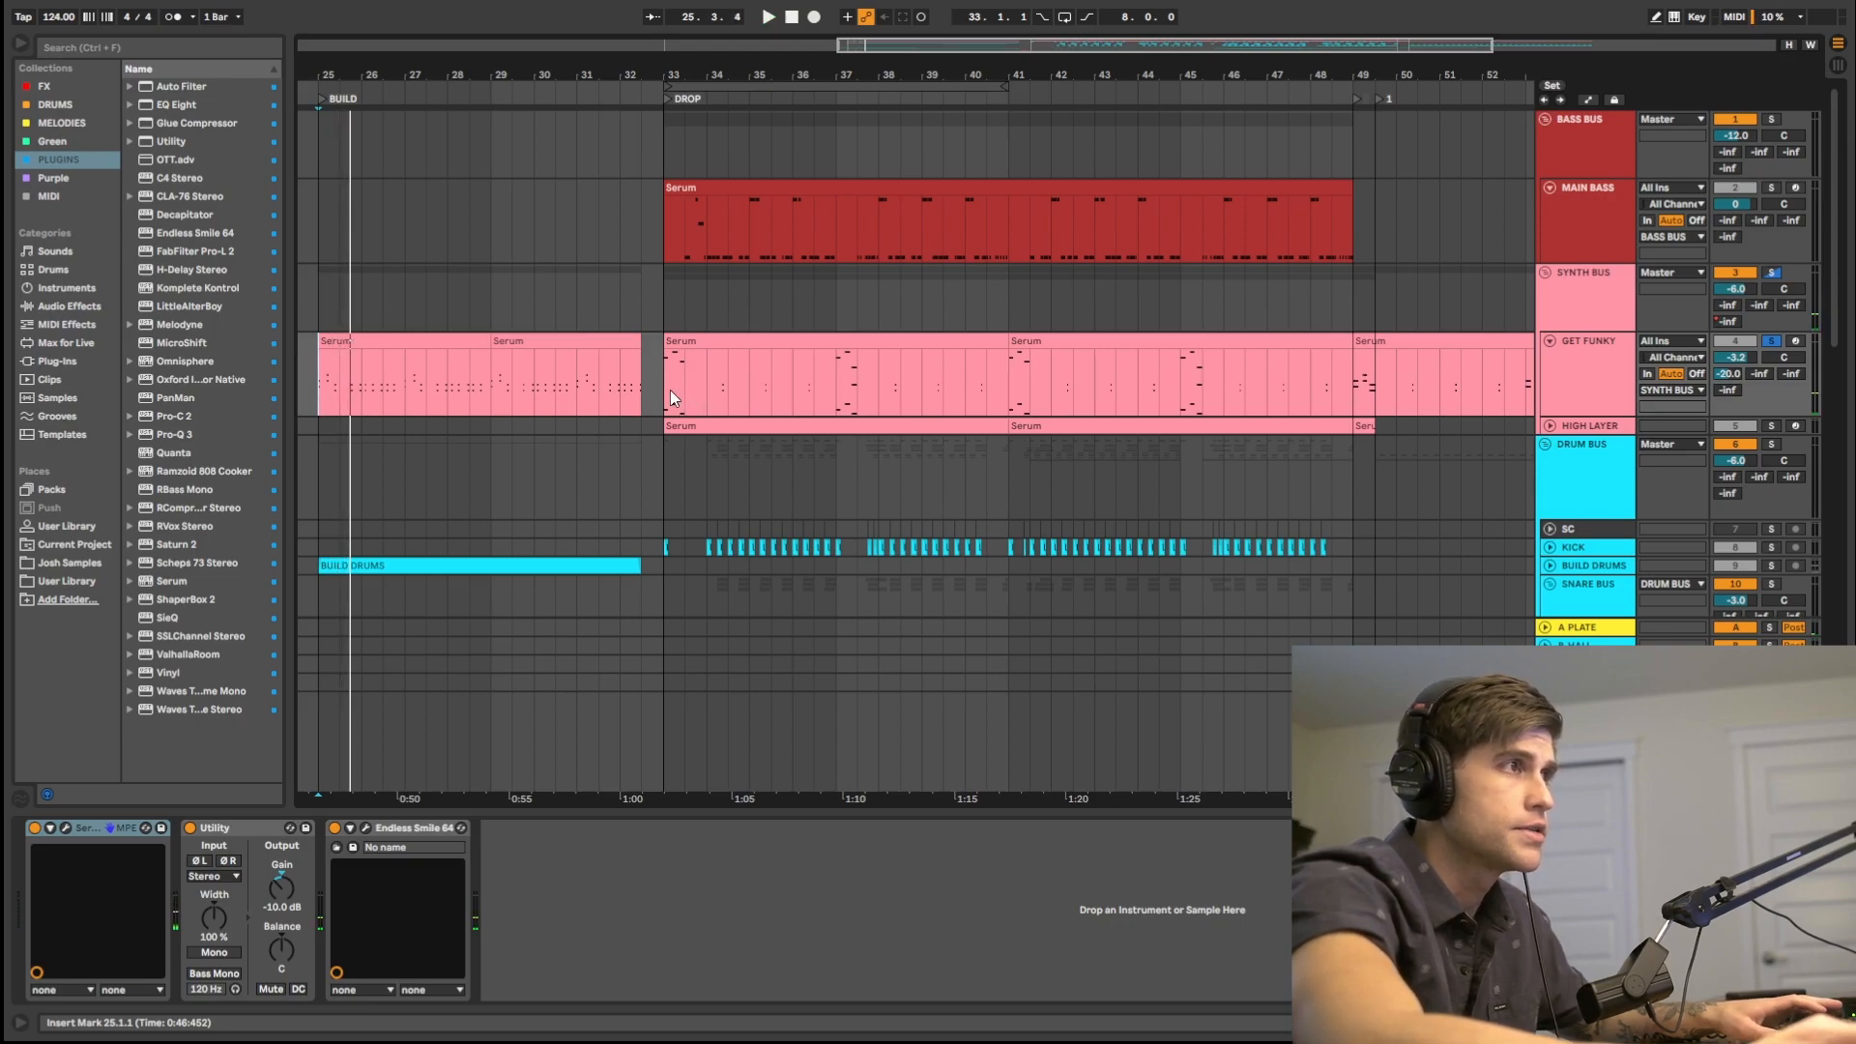
Start playback from bar 33 to hear the chords, bass and drums through the drop
left_click(767, 18)
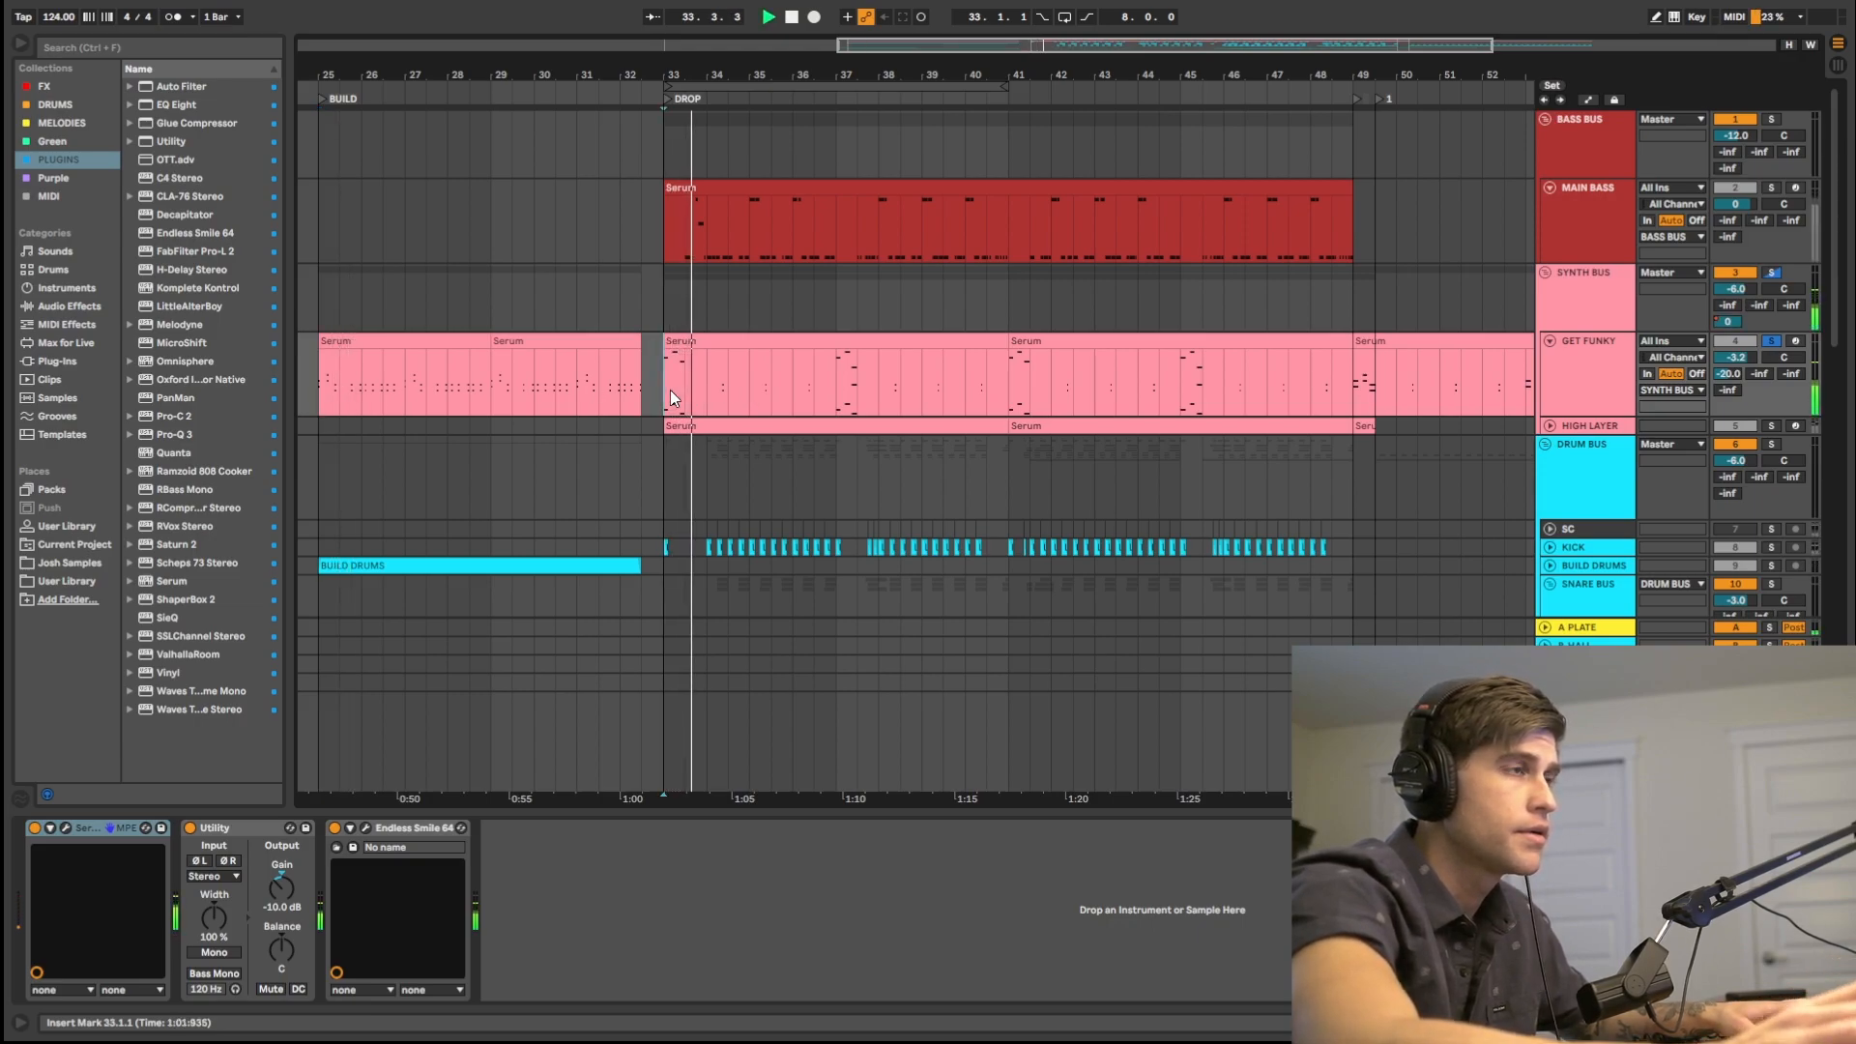